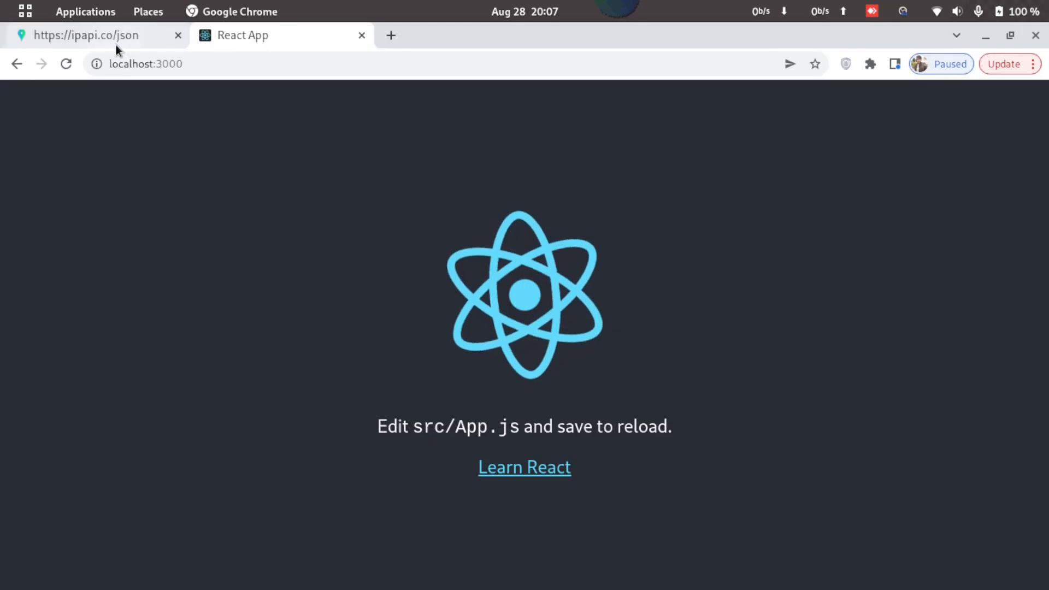
View the ipapi.co/json response (Kolkata, 22.518, 88.3832) and select its URL
click(82, 35)
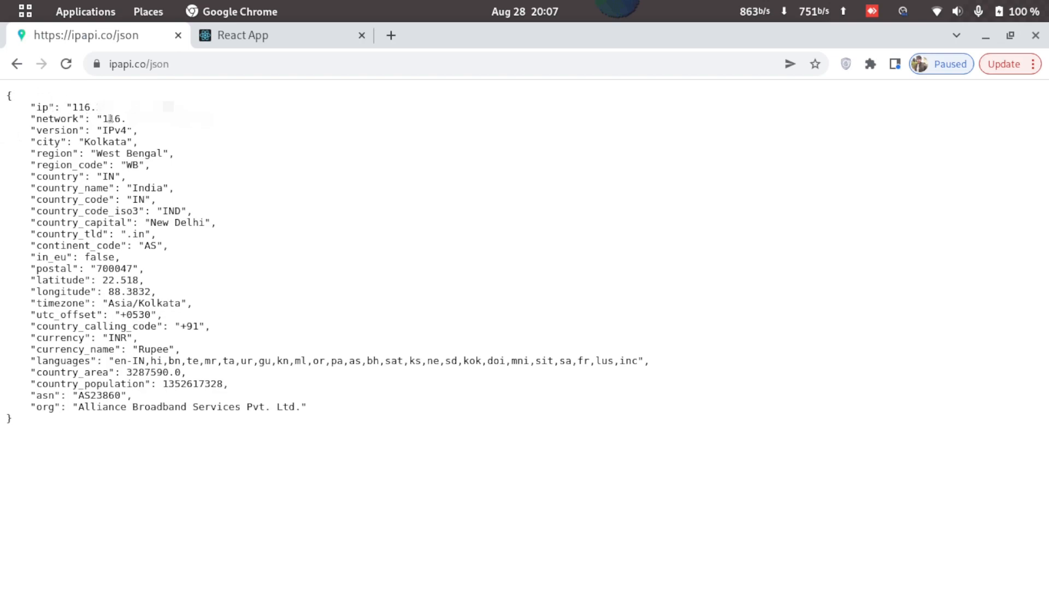
click(136, 64)
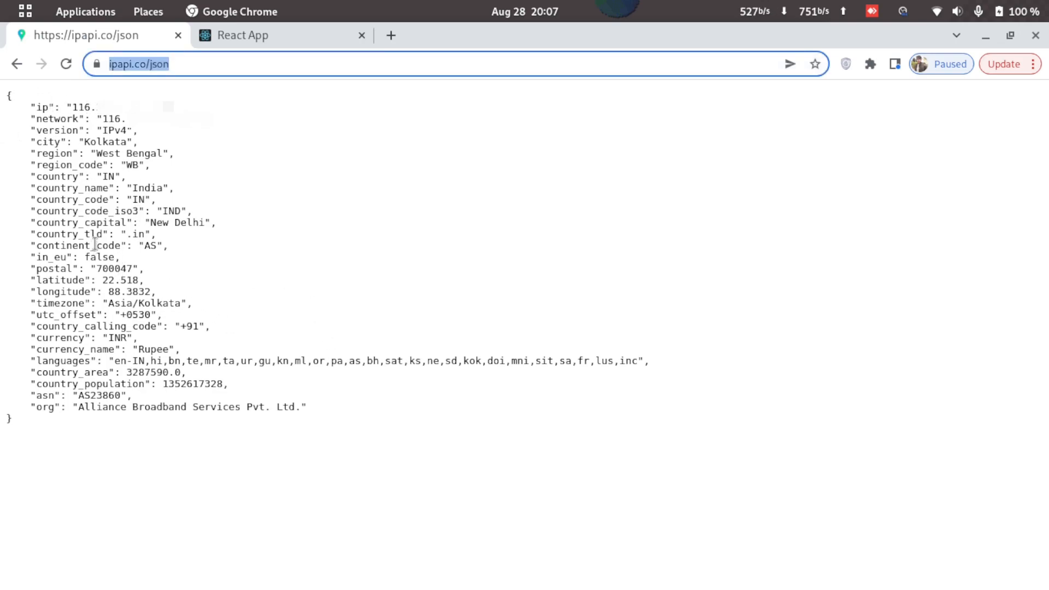
mouse_move(262, 336)
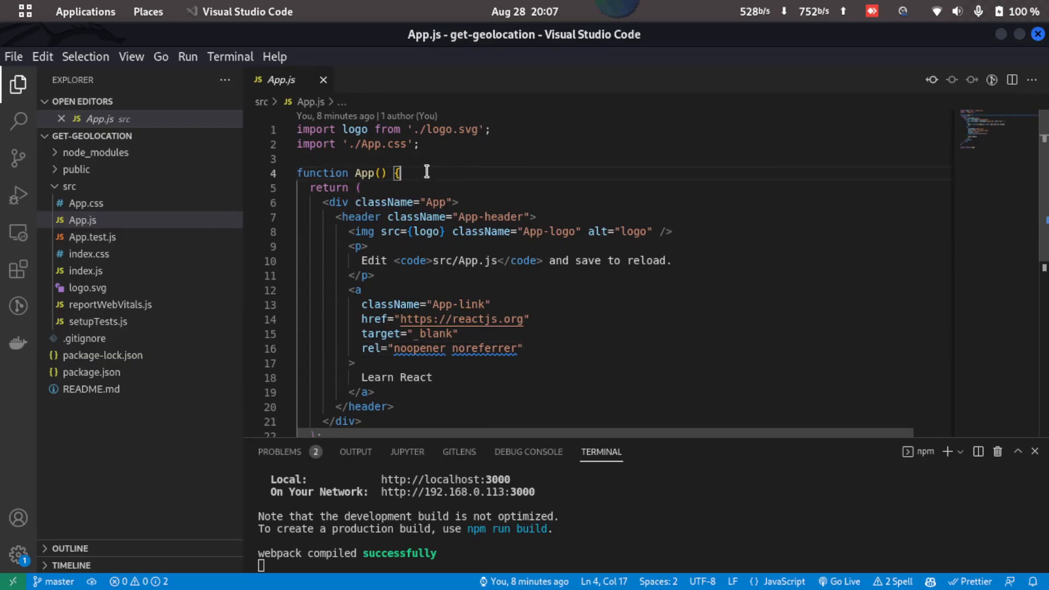
Add an empty useEffect hook at the top of the App component
key(Enter)
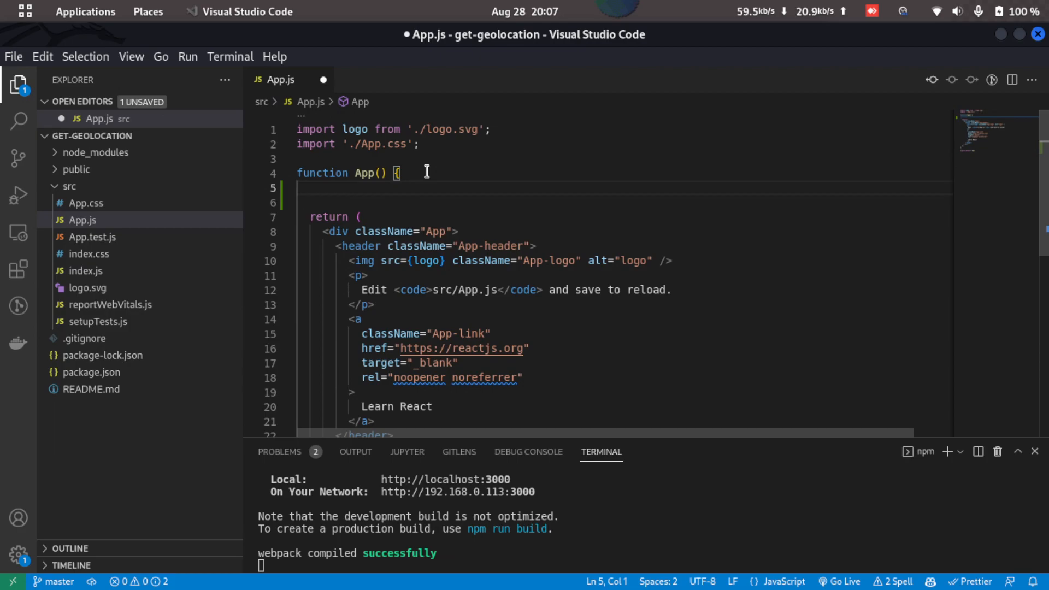
text(useEffect(() => {)
text(}, []))
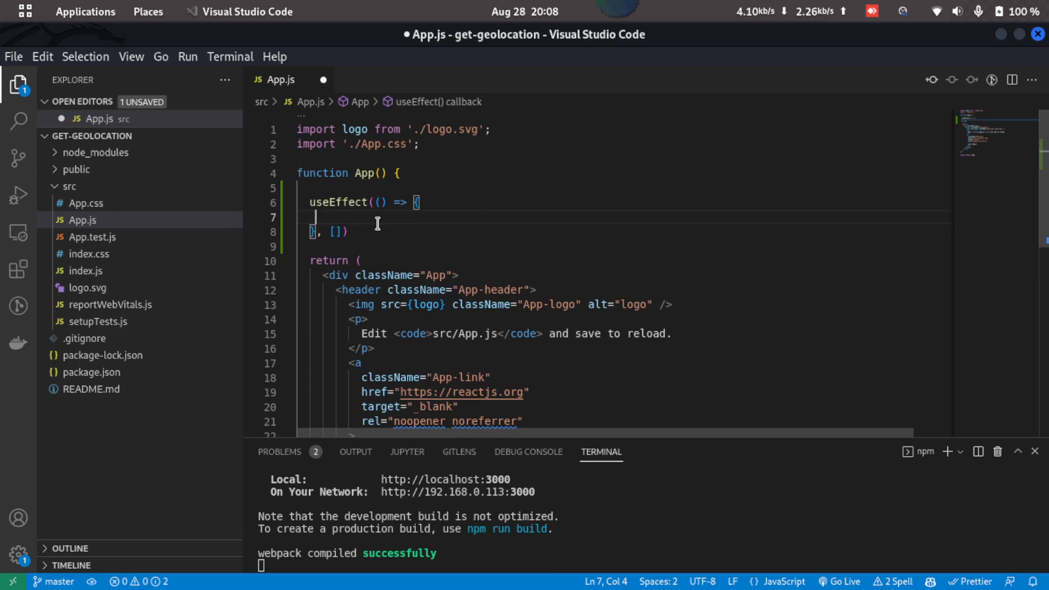
text(;)
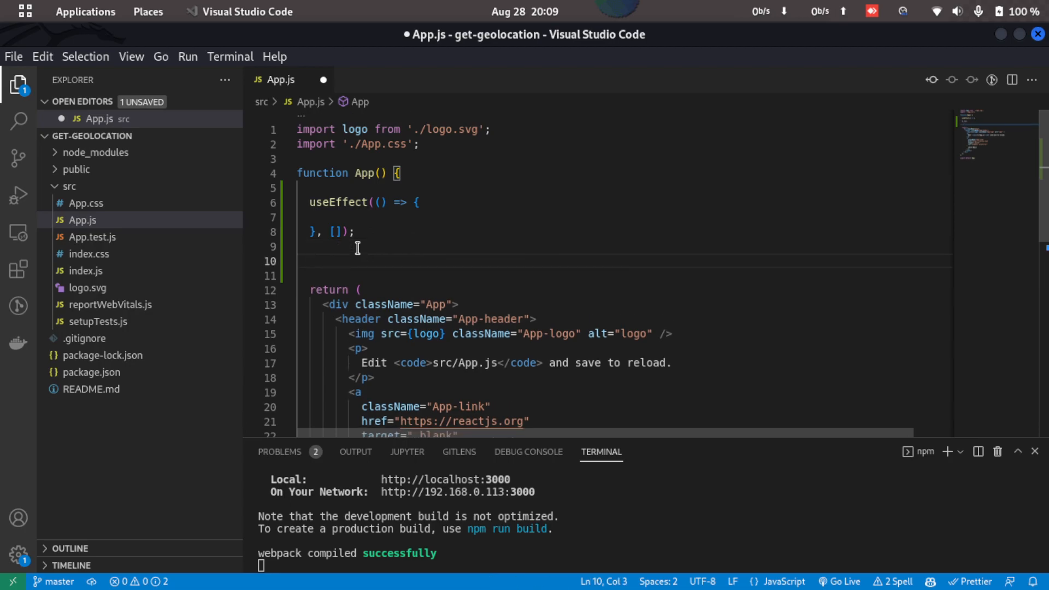
text(co)
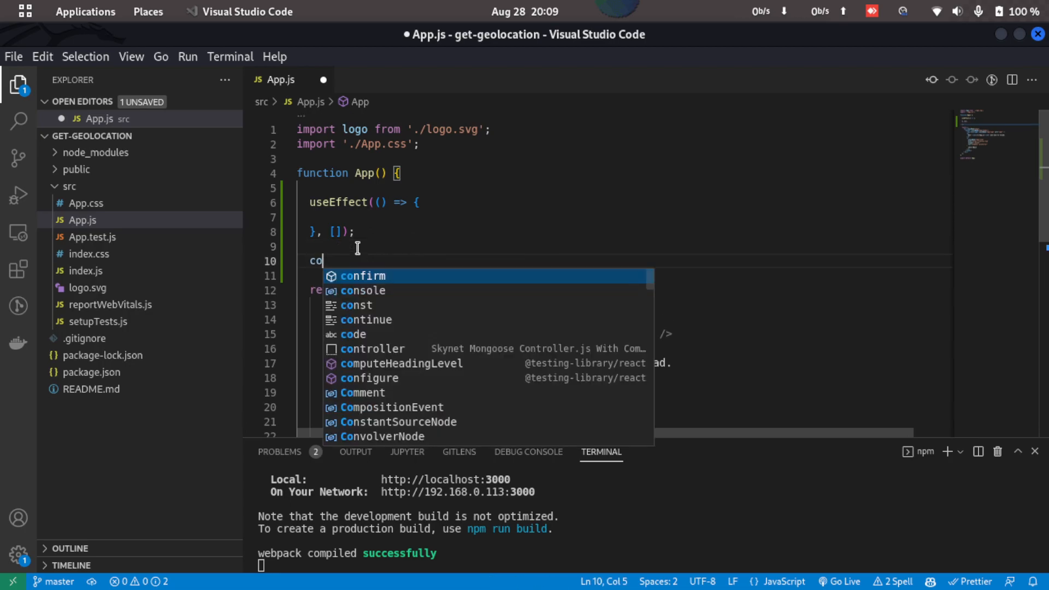
text(nst g)
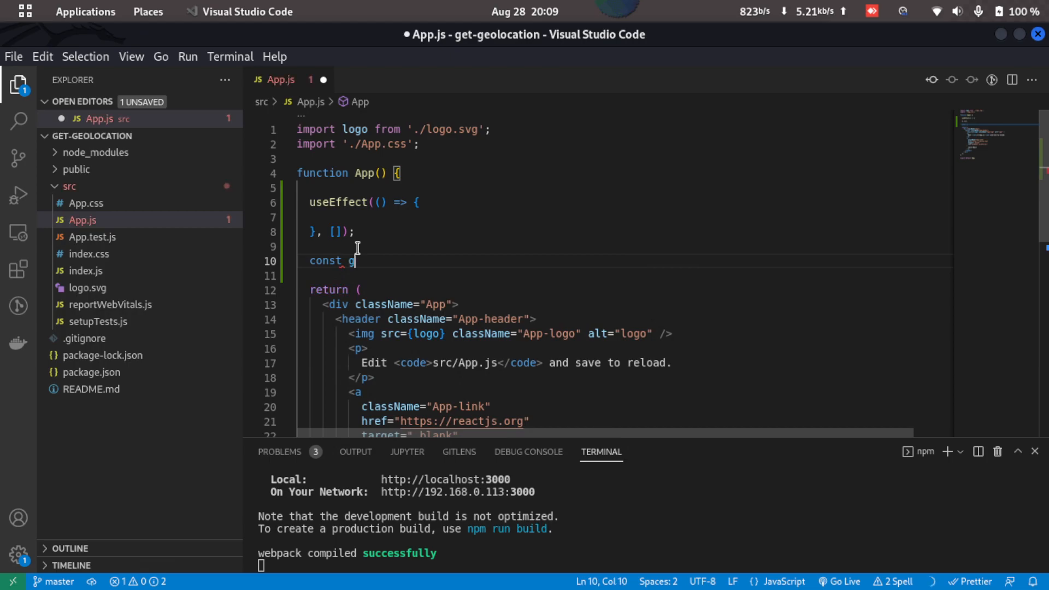
text(etLocat)
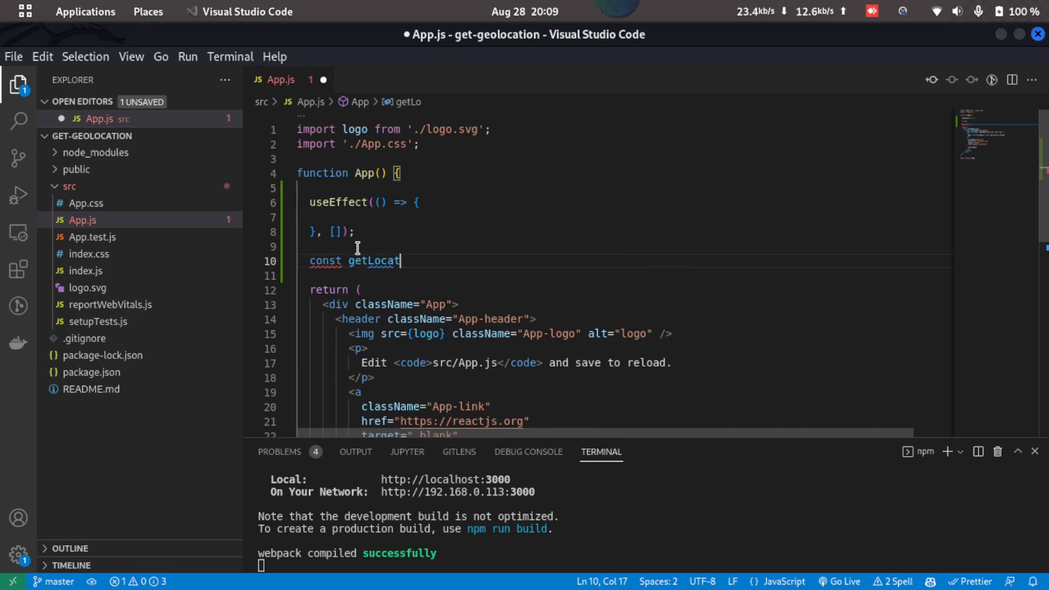
text(ion = ())
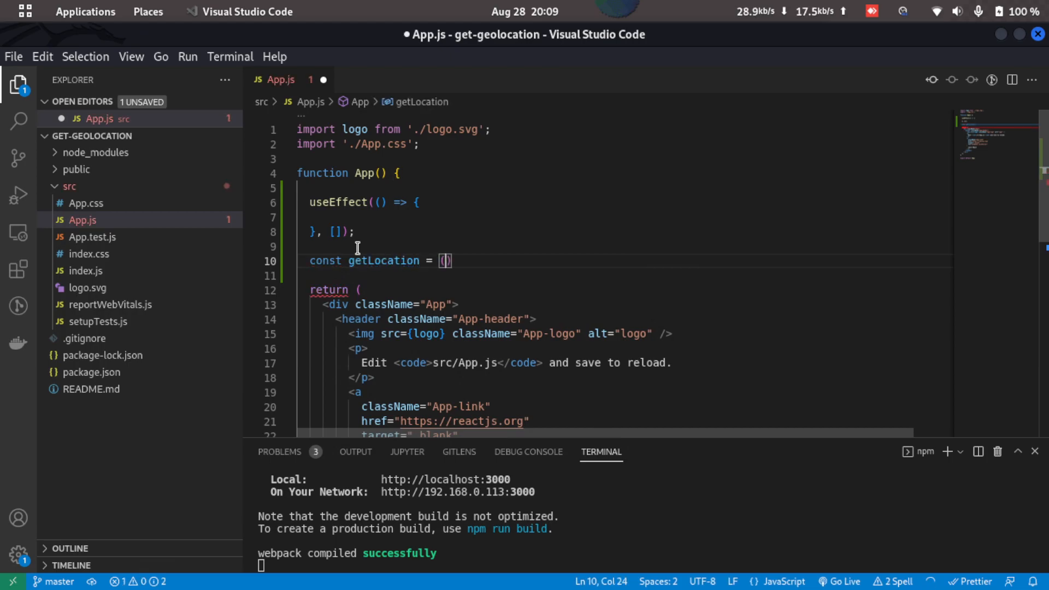
text(async)
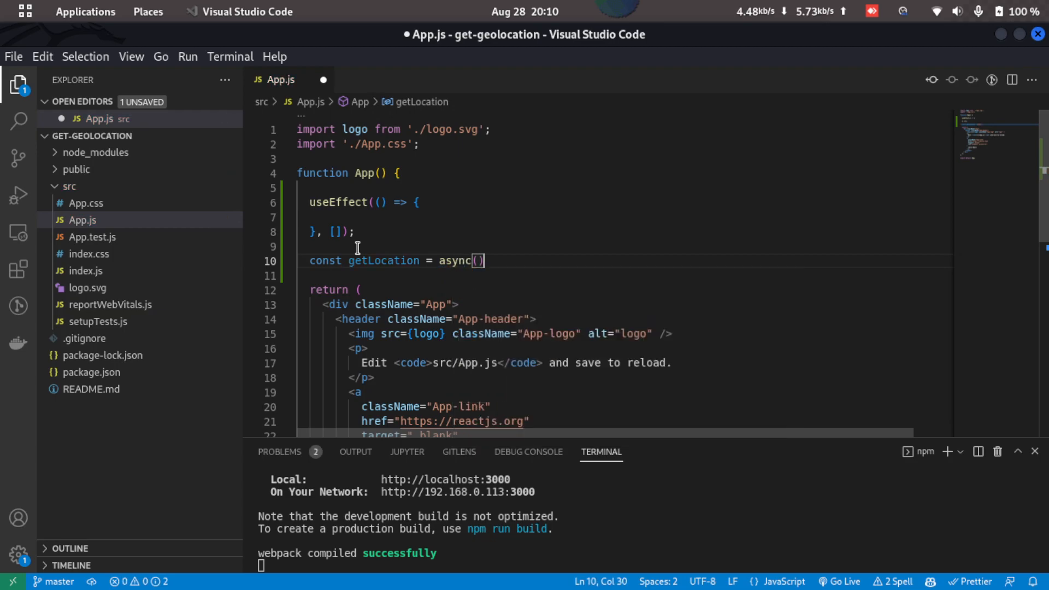
text(=> {)
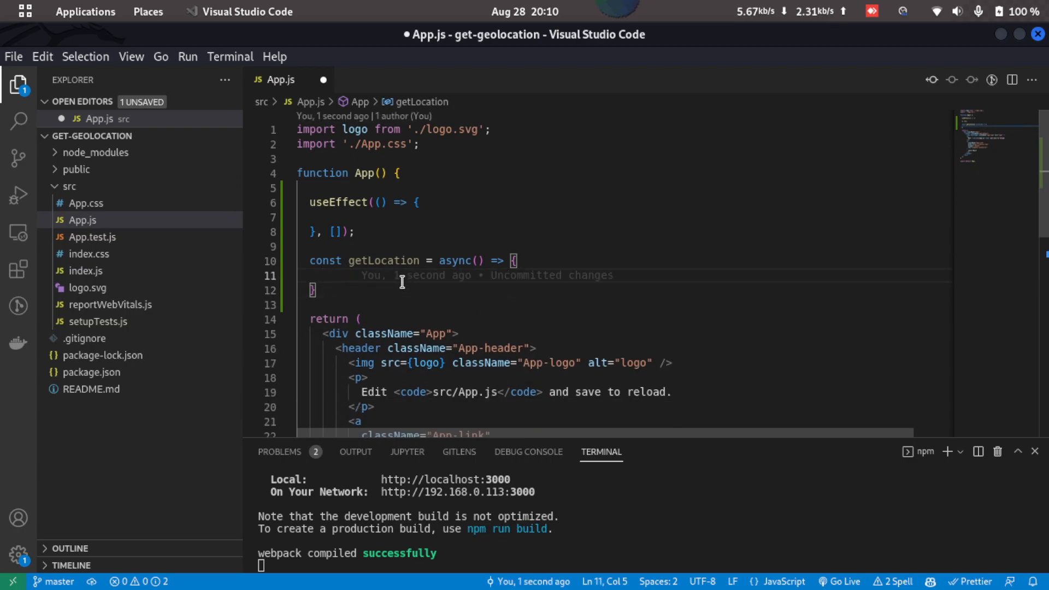
text(const l)
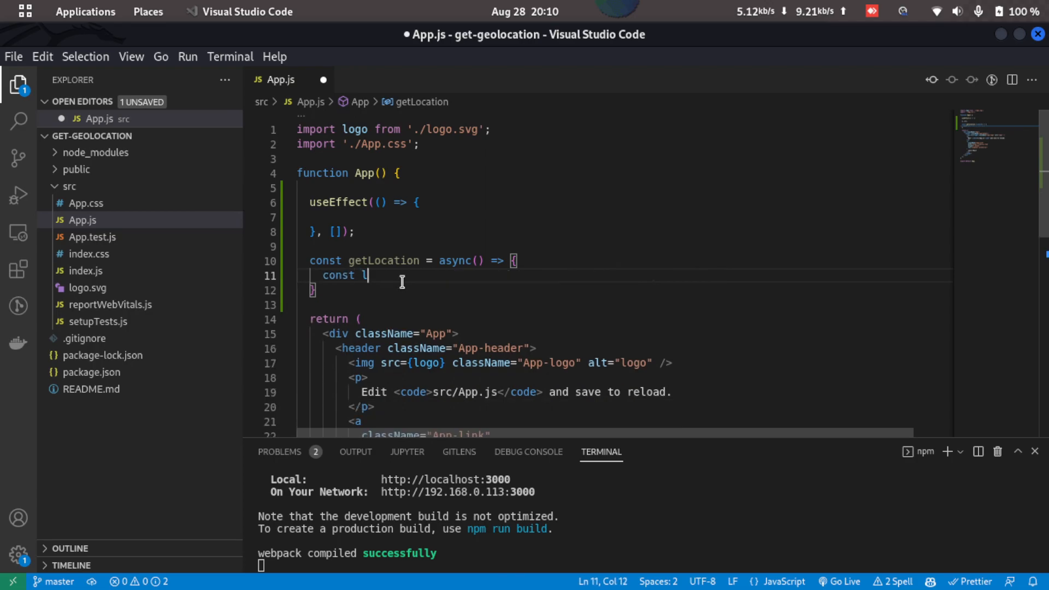
text(ocation =)
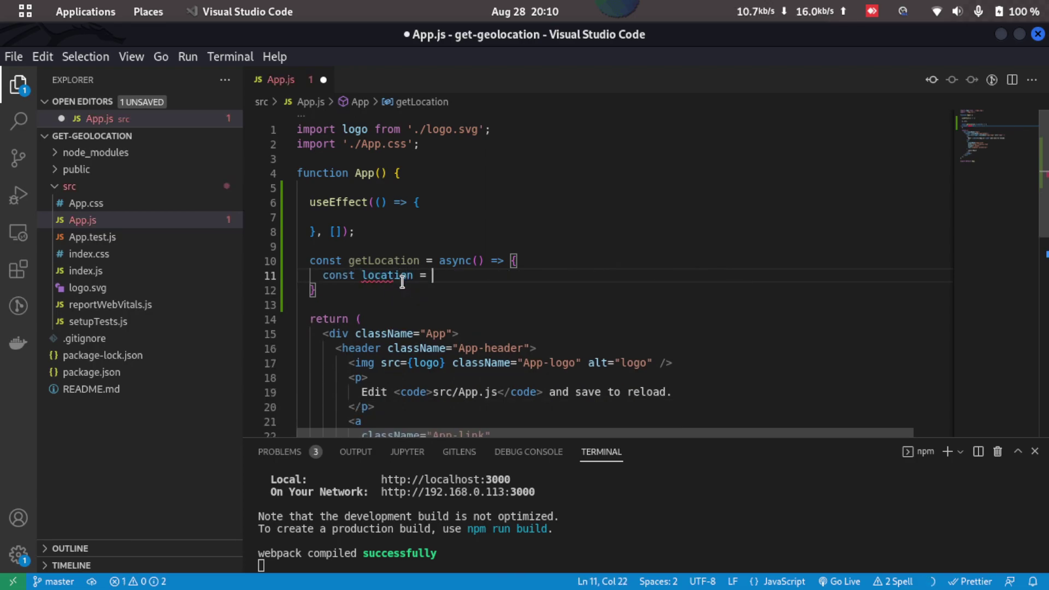
text(await fetch("https://ipapi.co/json/");)
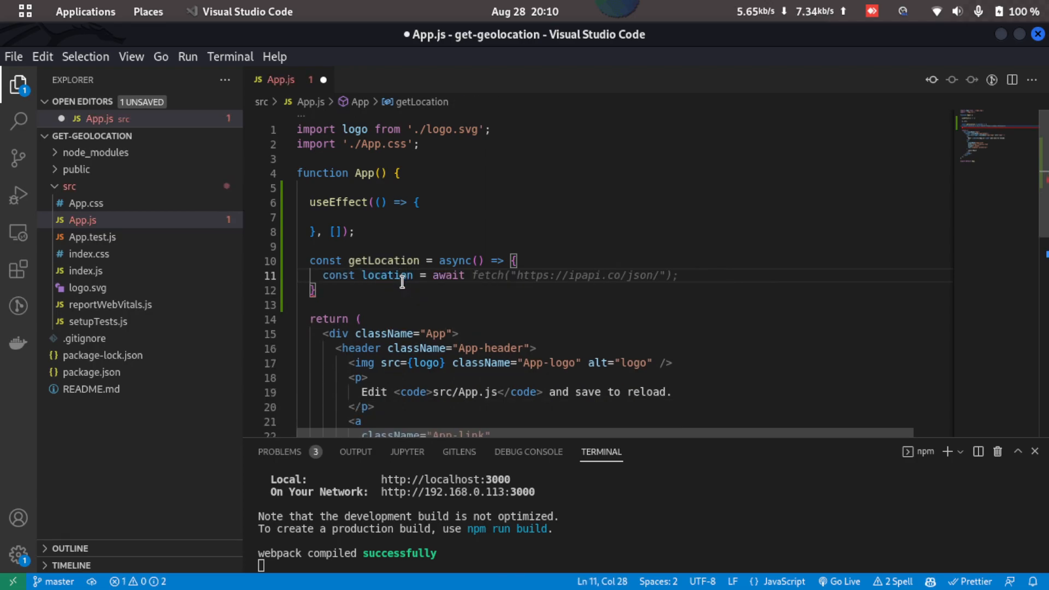
text(a)
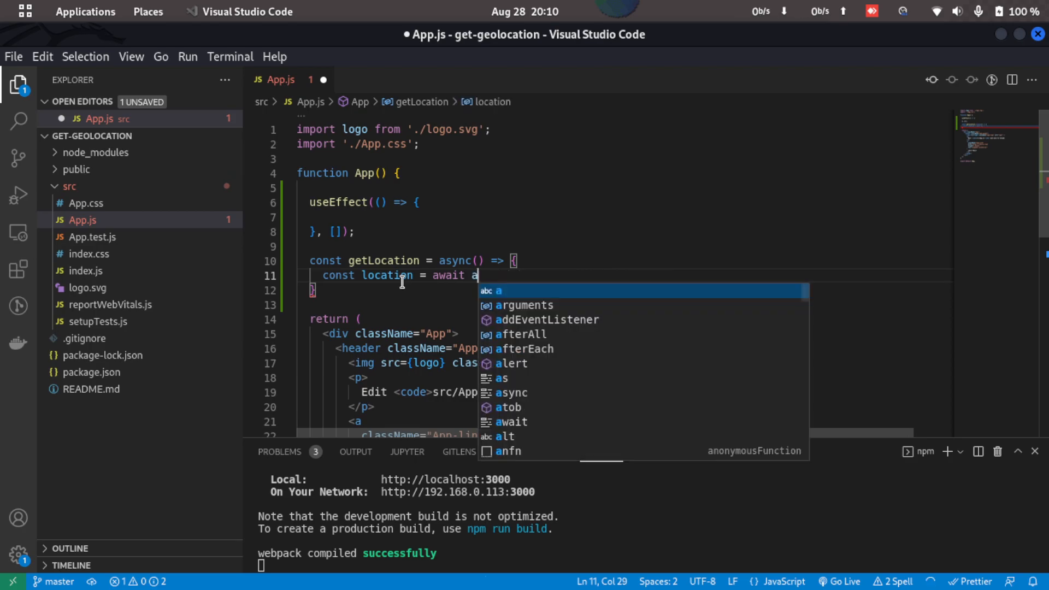
text(xios.get('https://ipapi.co/json)
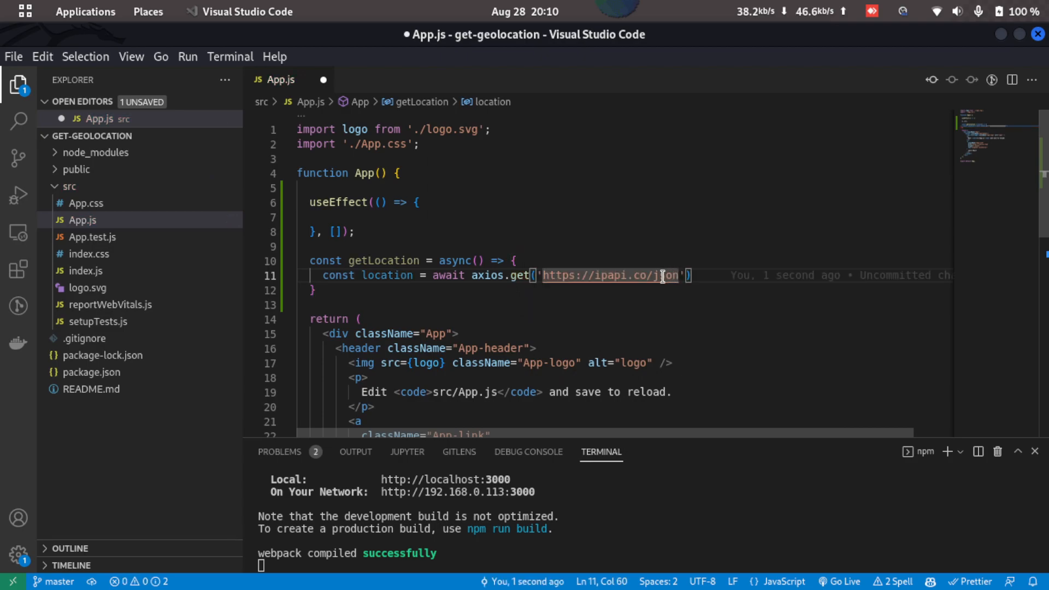
mouse_move(649, 277)
text(;)
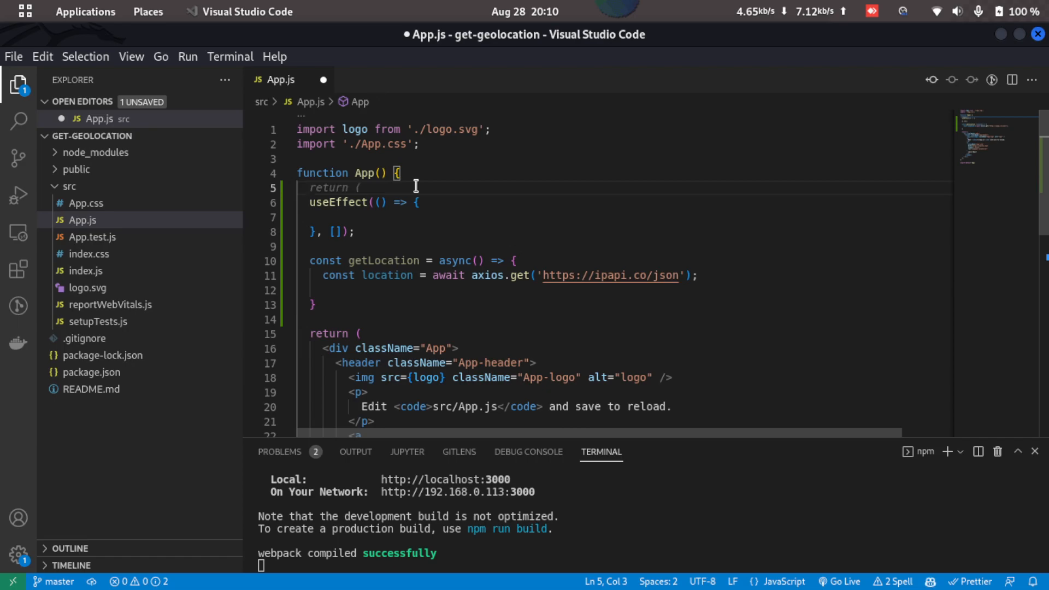
Declare currLocation state, store location.data with setCurrLocation, and call getLocation() inside useEffect
text(const [count, setCount] = useState(0);)
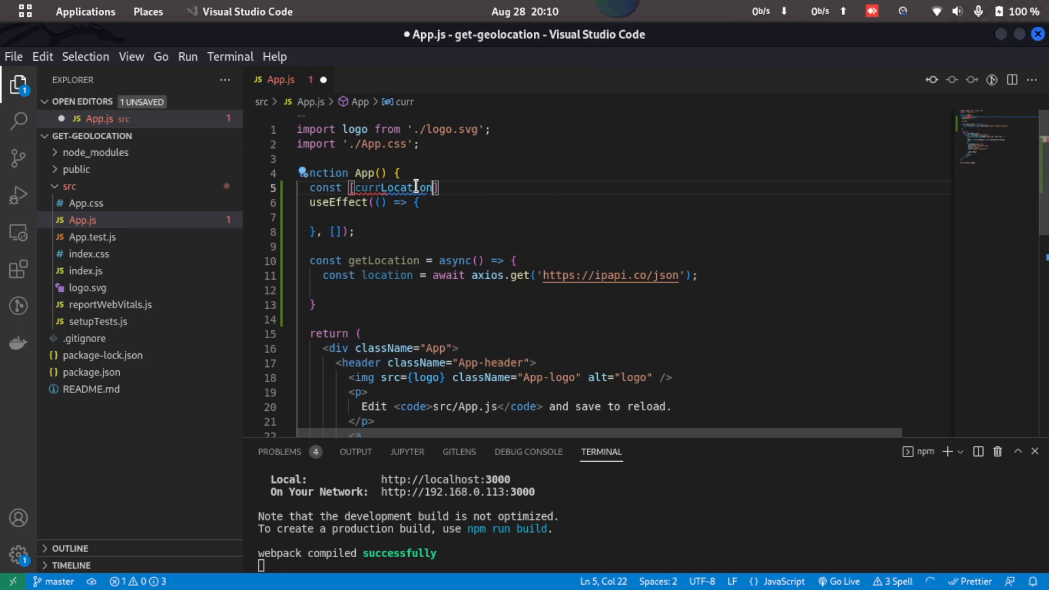
text(, setCurrLocation)
click(623, 290)
text(setCurrLocation(location.data);)
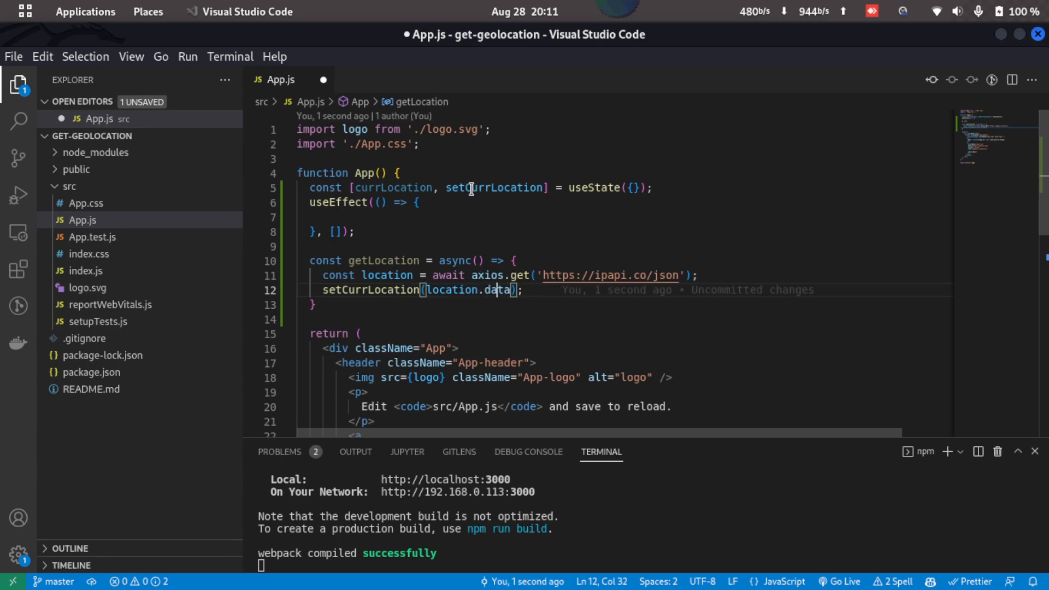
double_click(393, 188)
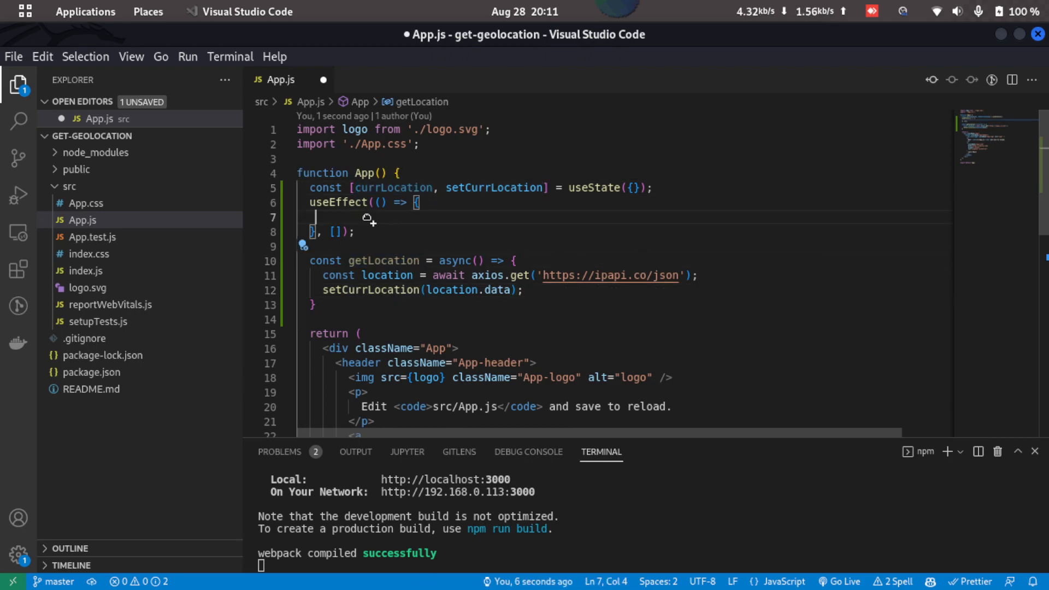
text(getLocation())
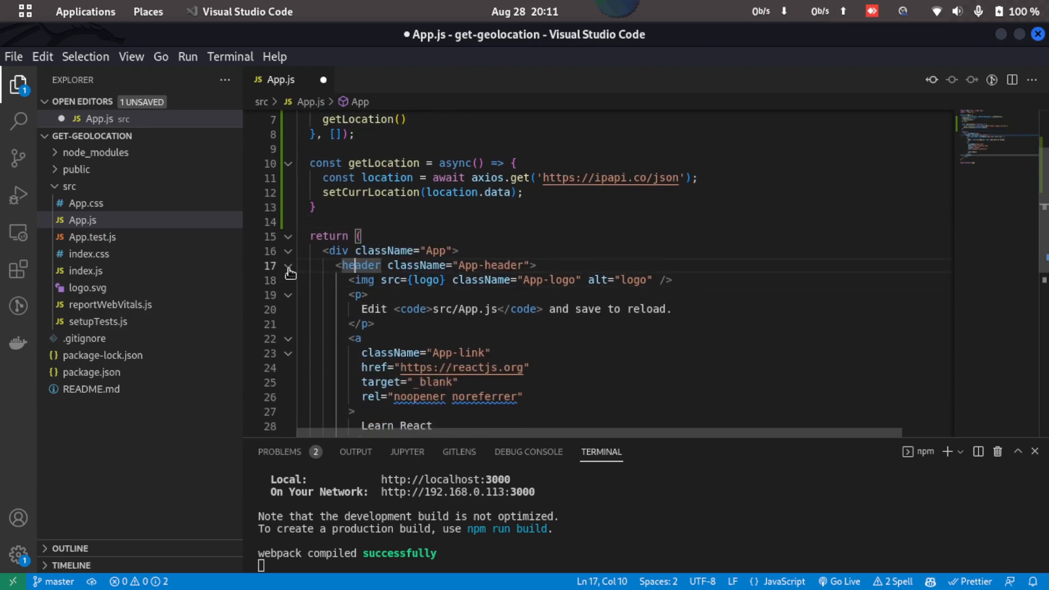
Remove the default header, logo/CSS imports and div className, then import useEffect from react
click(289, 265)
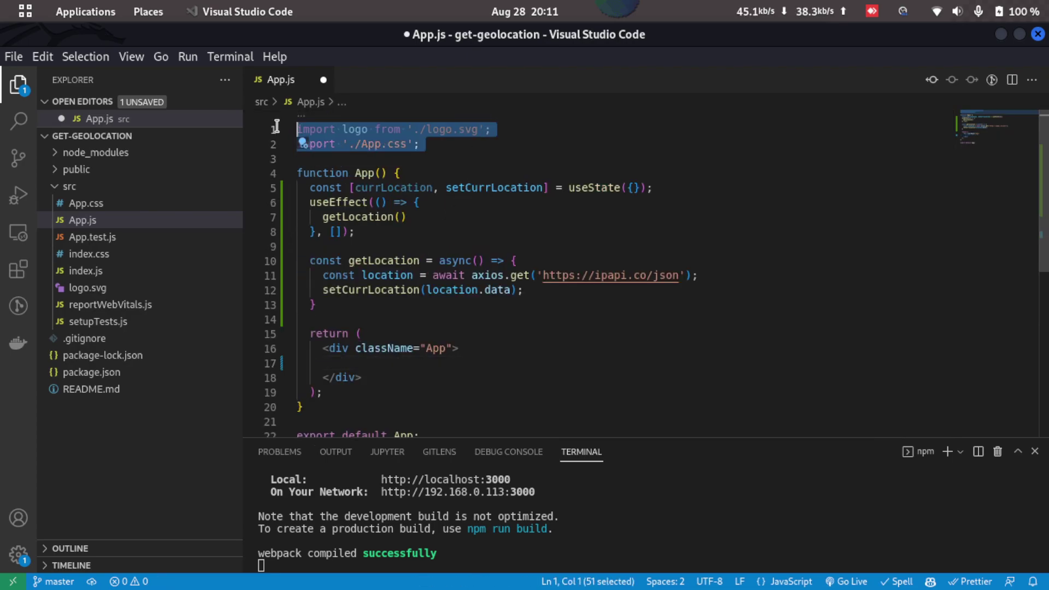
key(Delete)
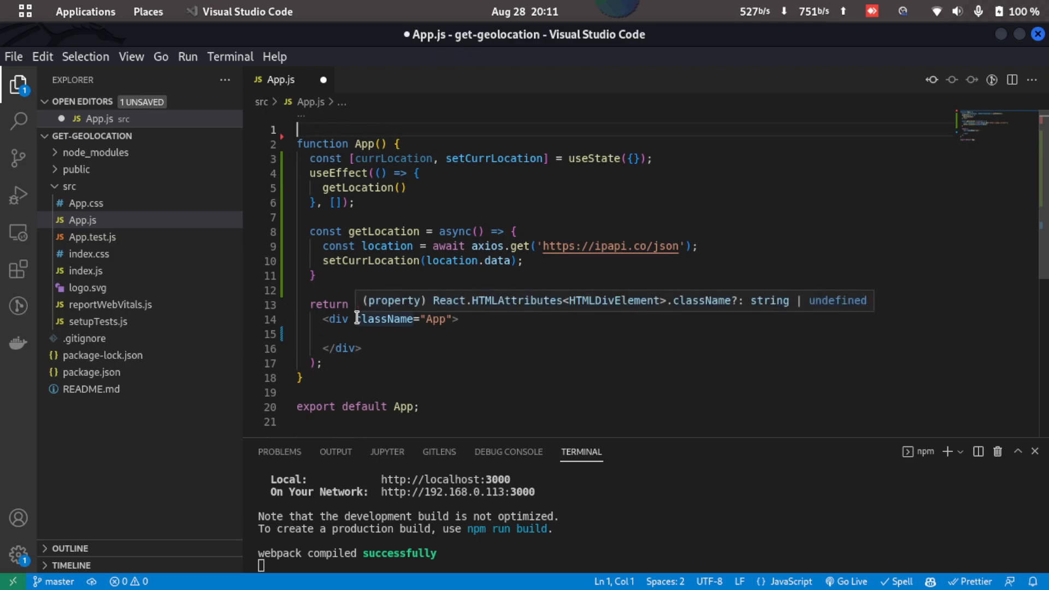
drag(356, 320, 448, 319)
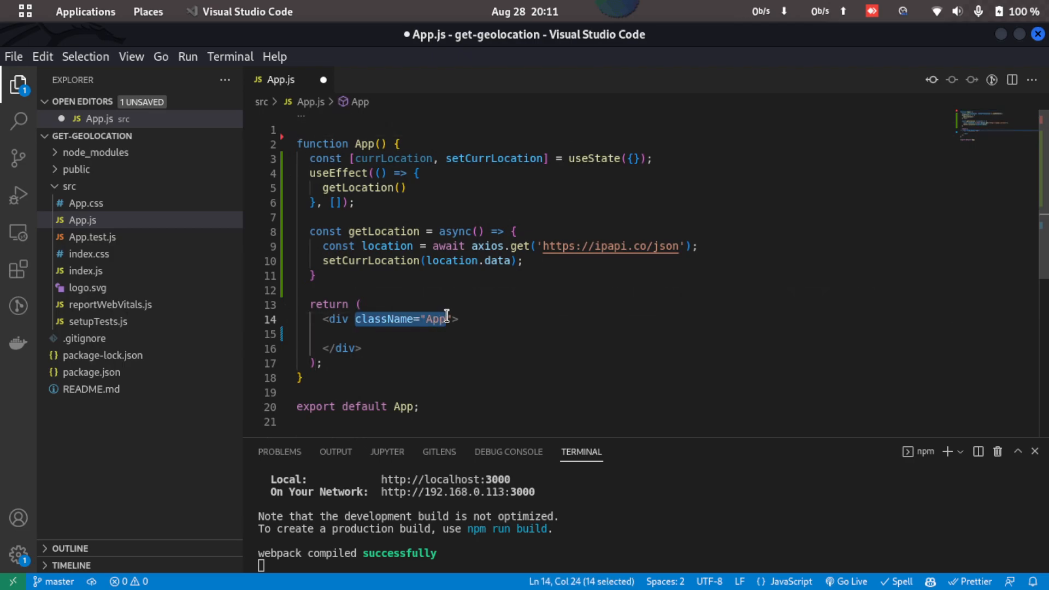
key(Delete)
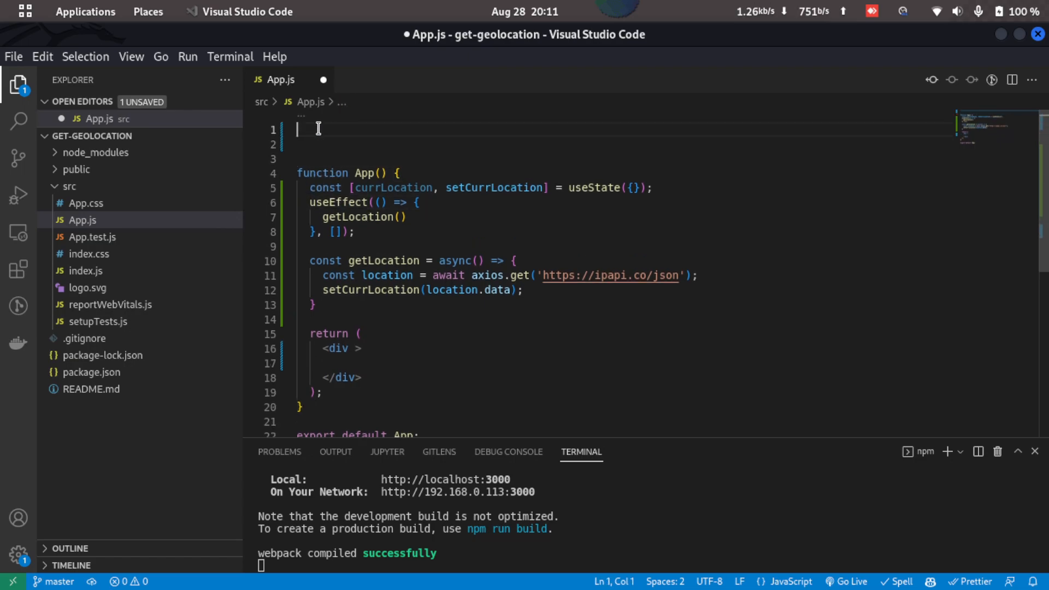
text(import {)
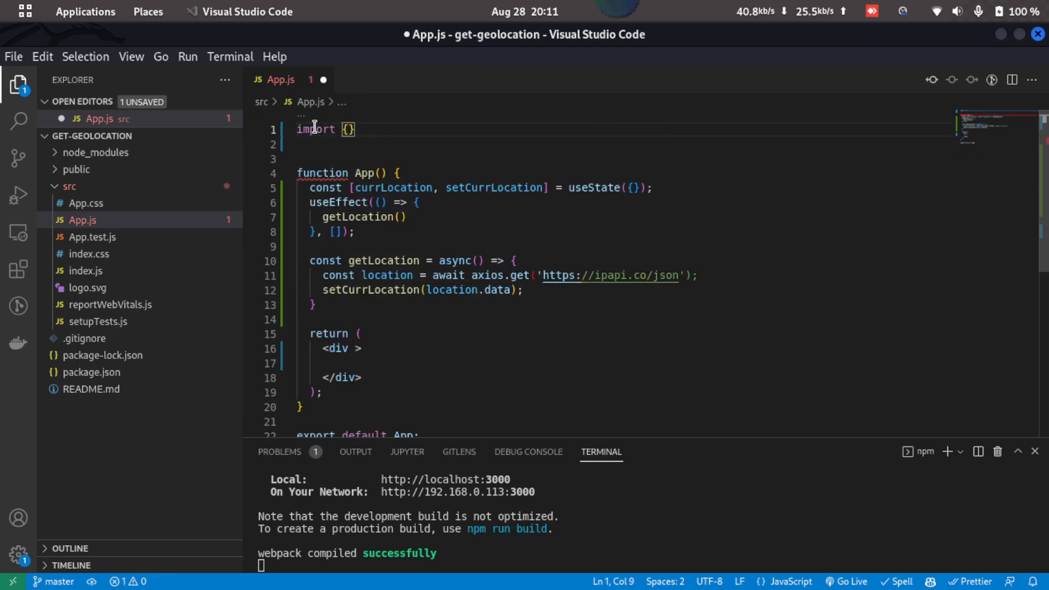
text(useEffect)
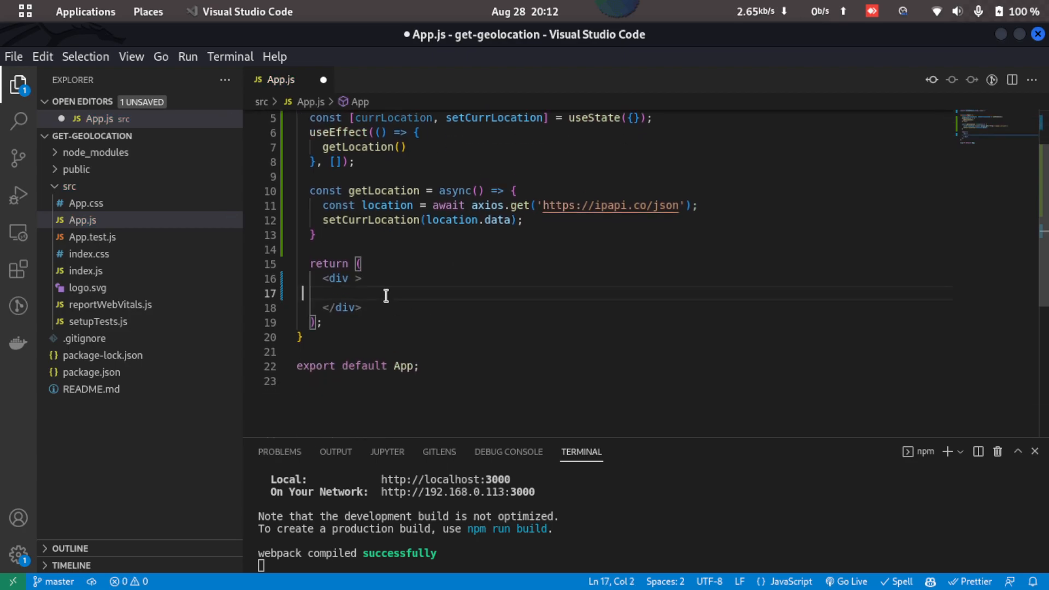
Add an h1 'Current Location' and paragraphs showing currLocation.latitude, longitude and city
text(<h1>Current Location</h1>)
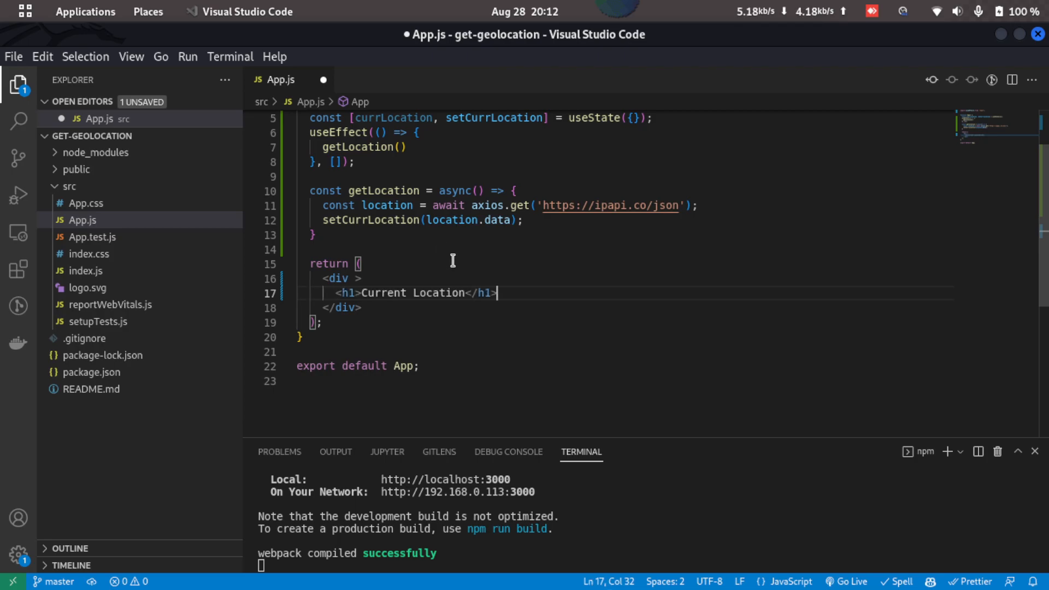
mouse_move(471, 273)
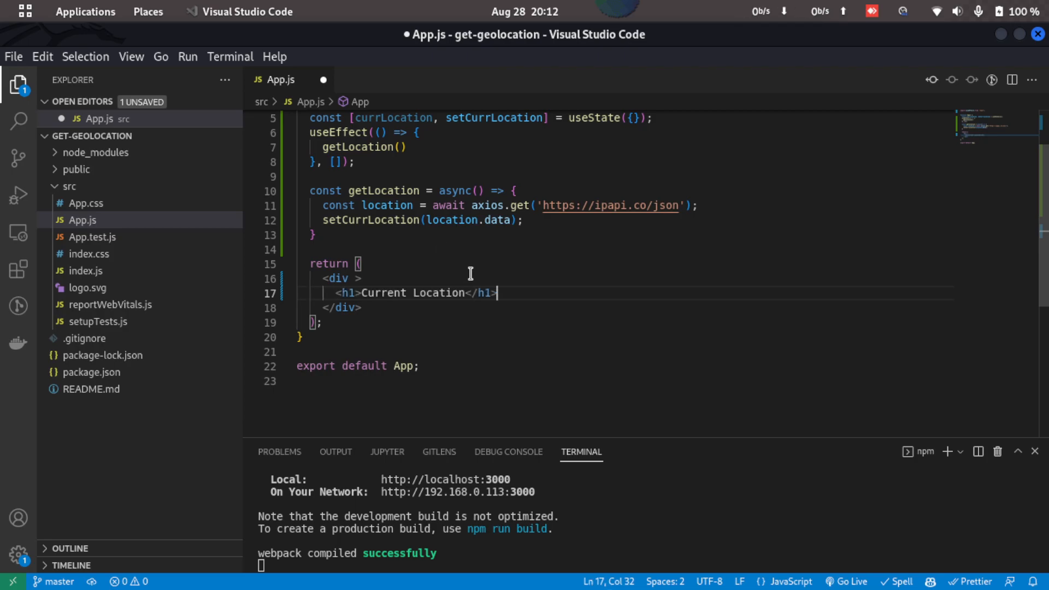
text(<p>Latitude: {currLocation.latitude}</p>)
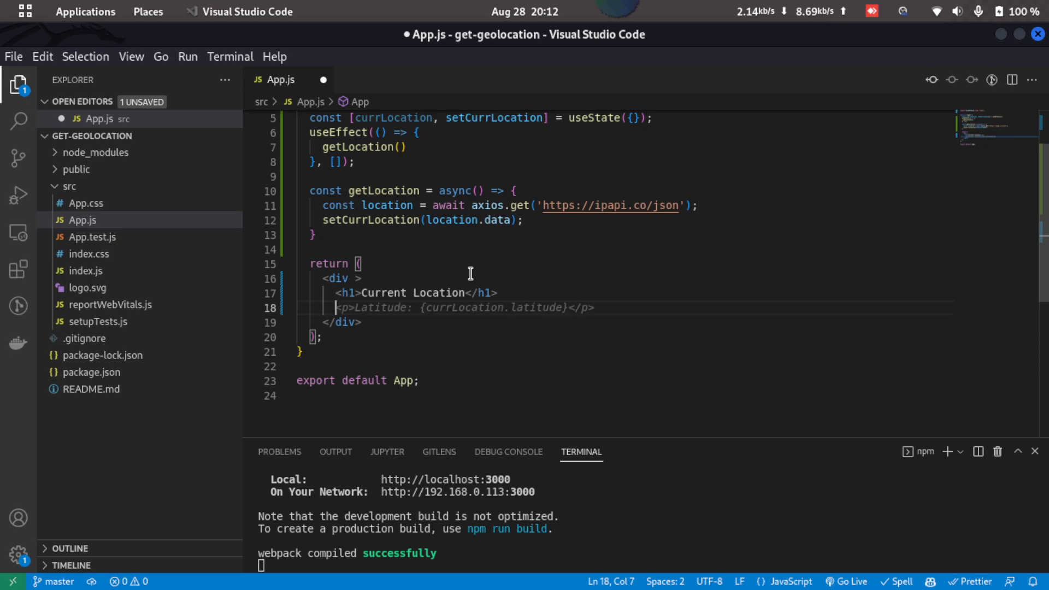
key(Enter)
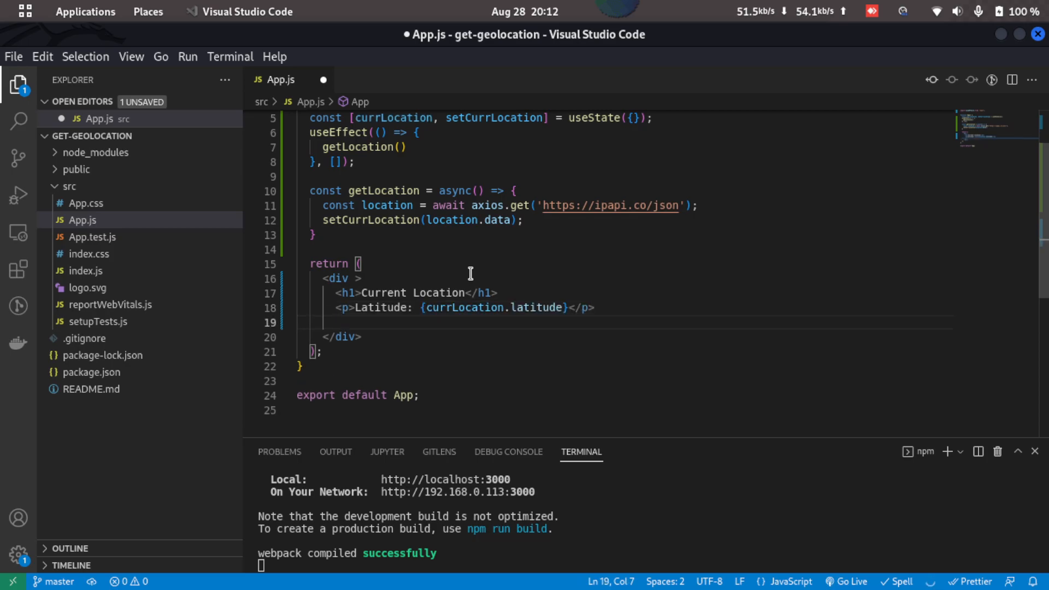
text(<p>Longitude: {currLocation.longitude}</p>)
text(<p>City: {currLocation.city}</p>)
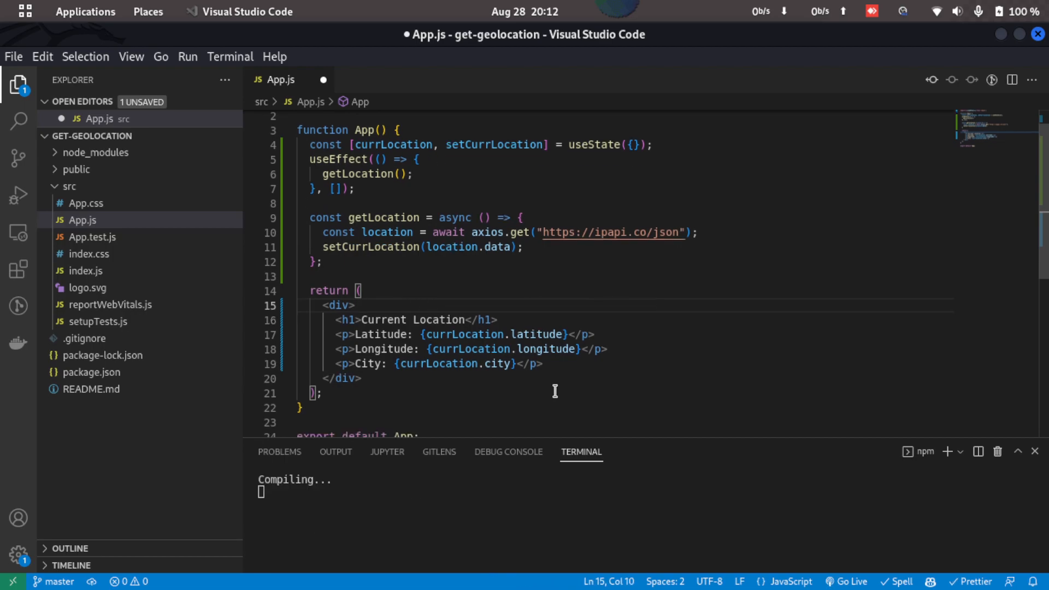
Save App.js, add useState to the react import, and import axios from "axios"
key(ctrl+s)
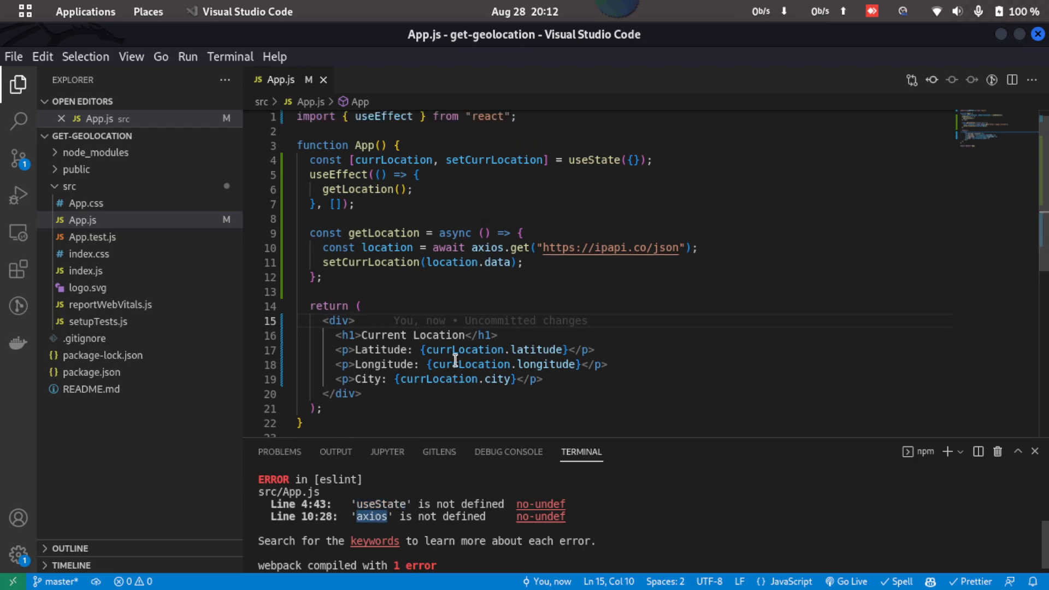
click(419, 144)
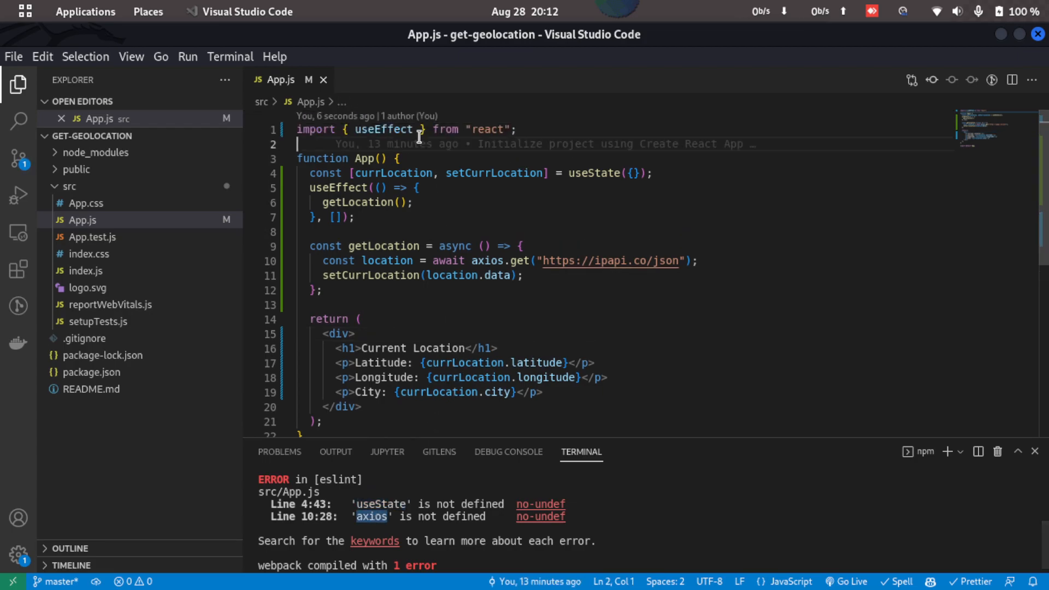
text(, useState)
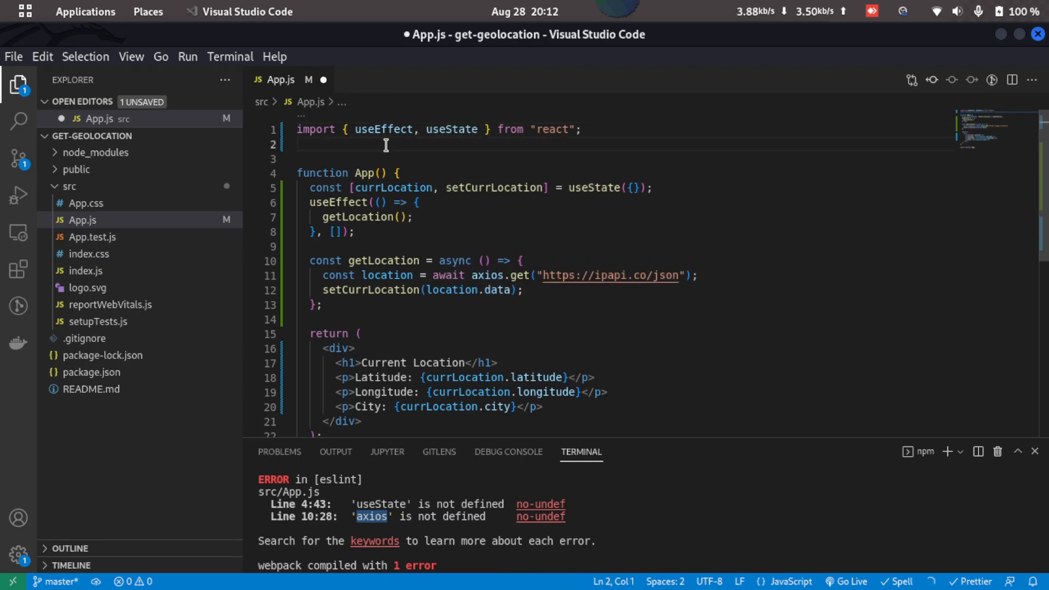
text(import axios from "axios";)
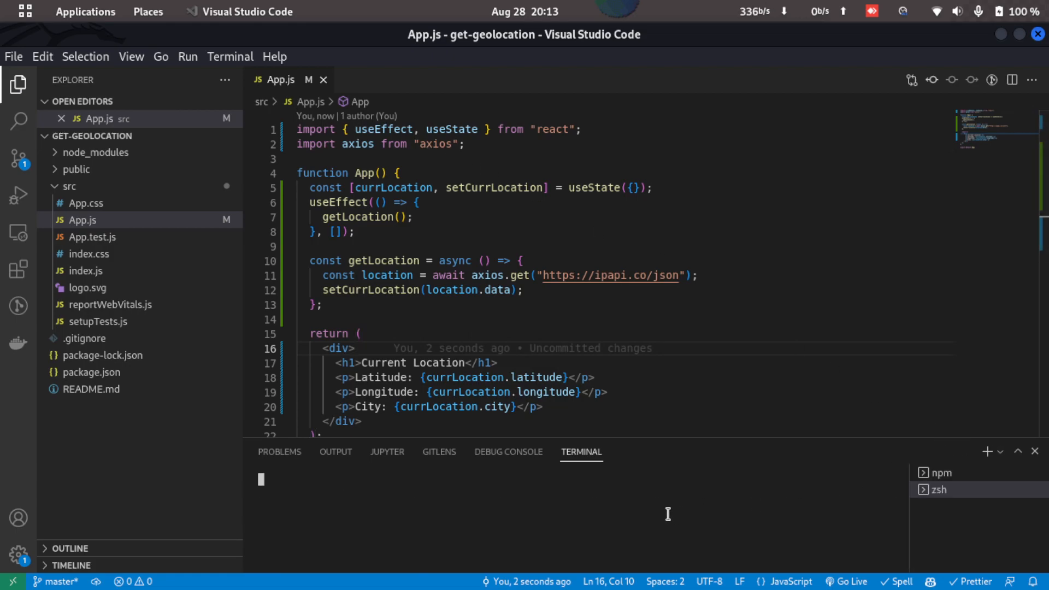
Run npm start in a new zsh integrated terminal
text(npm start)
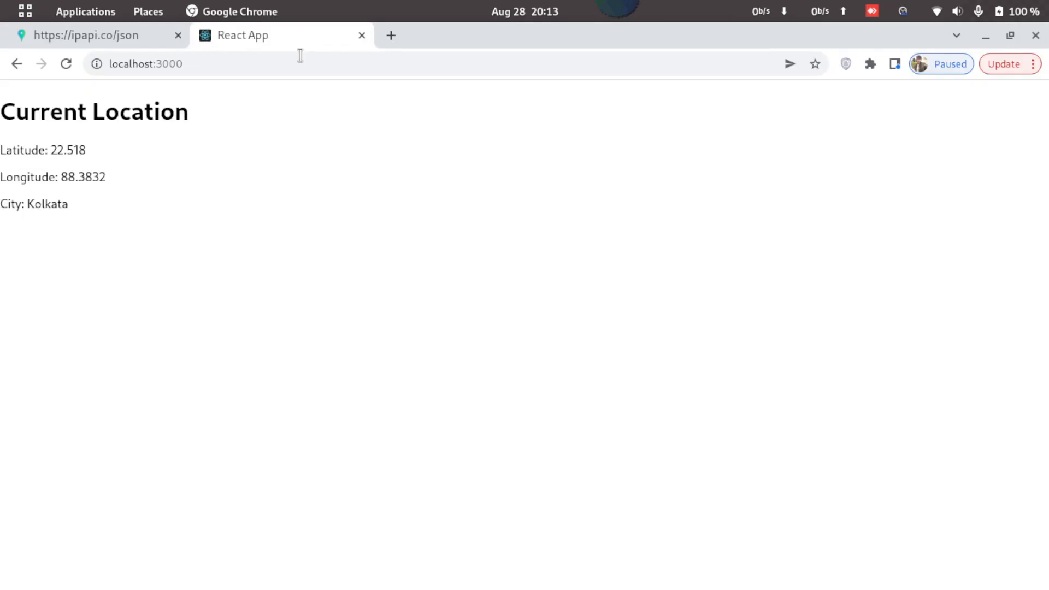
mouse_move(39, 133)
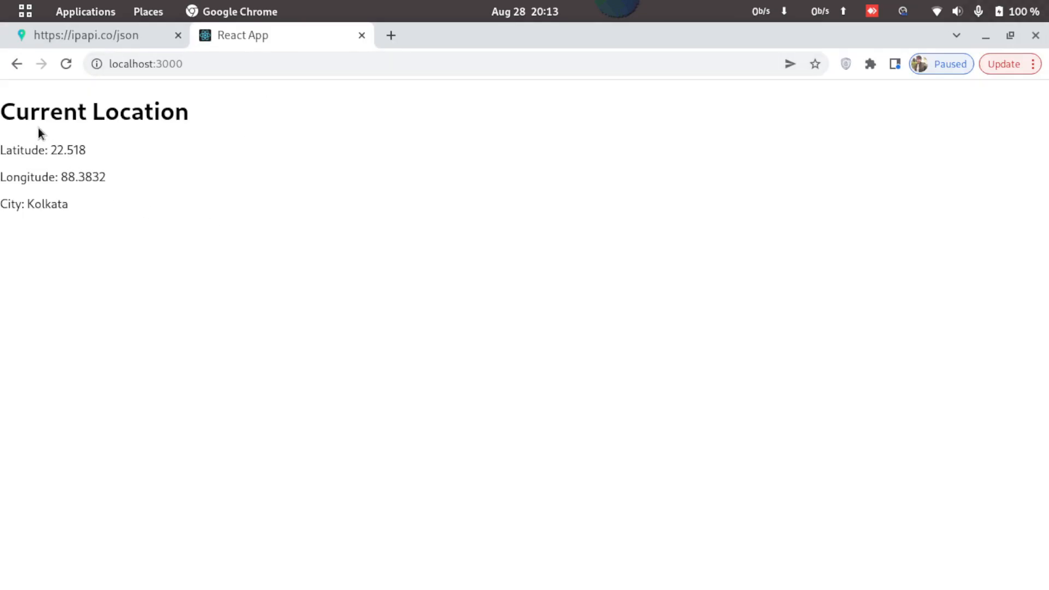
mouse_move(79, 210)
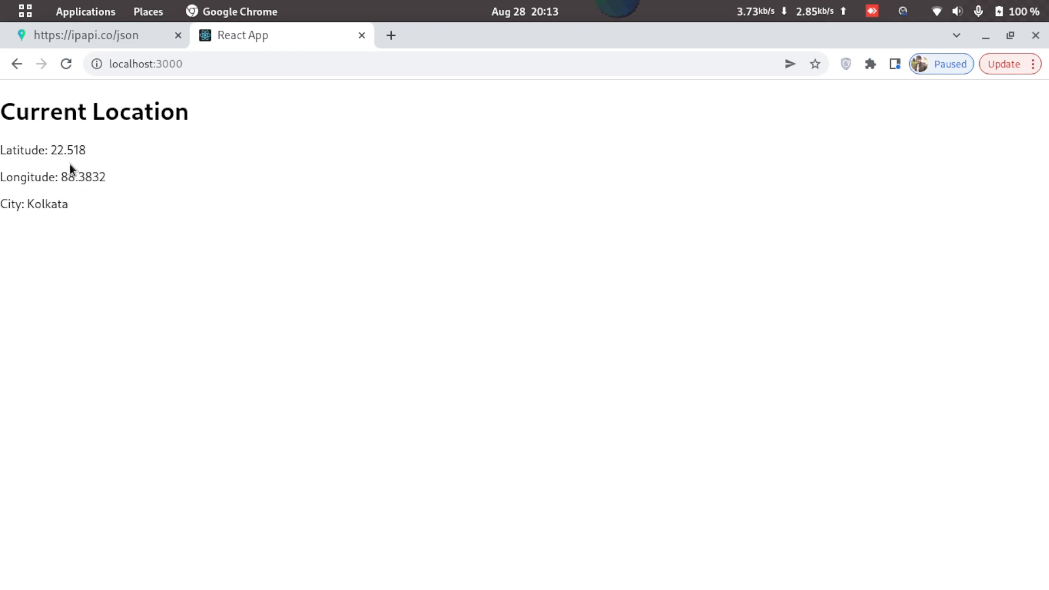
mouse_move(70, 196)
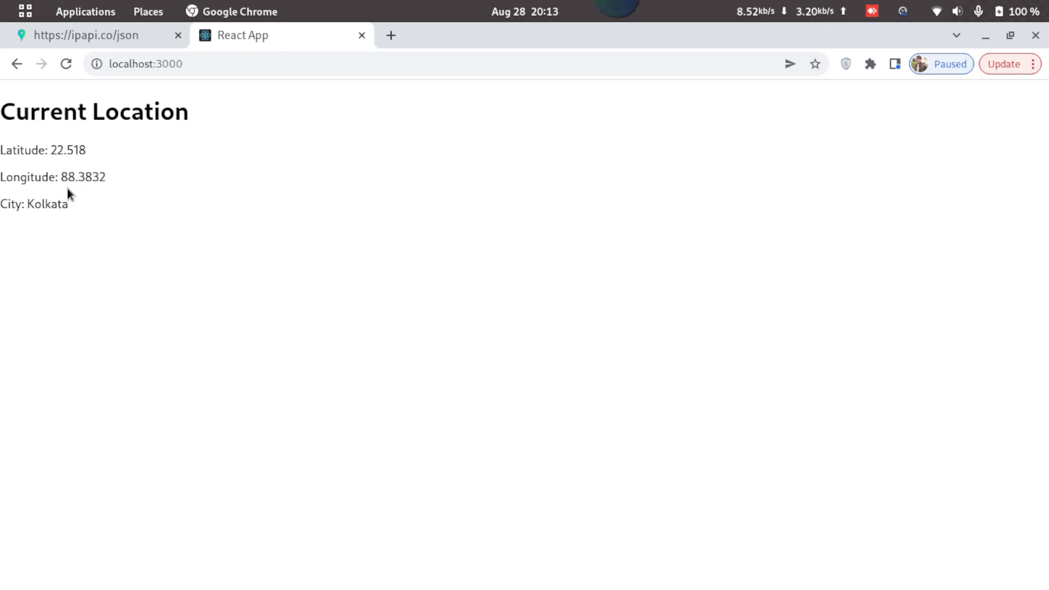
mouse_move(91, 194)
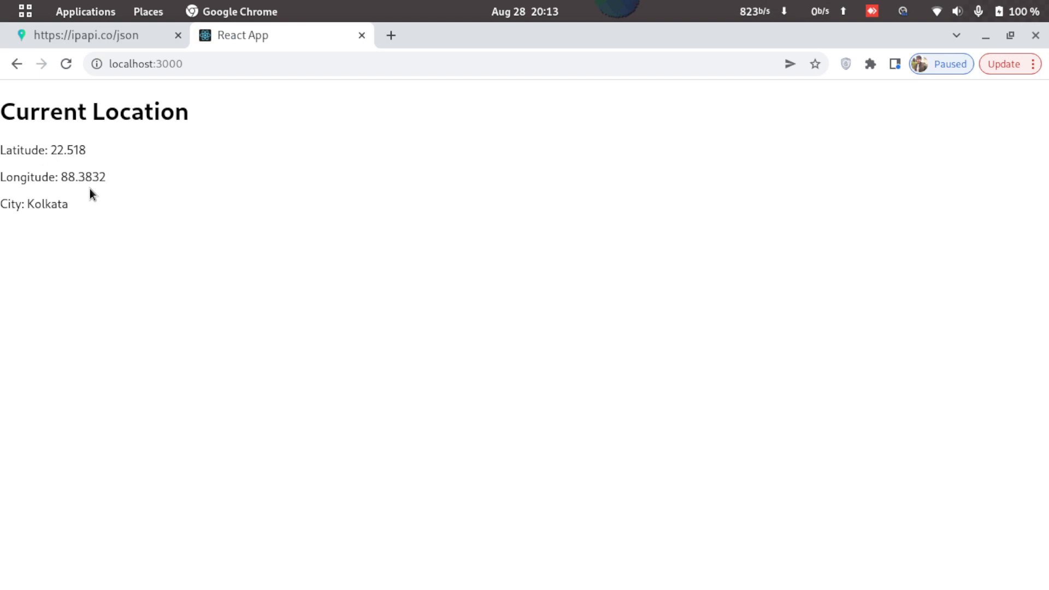
mouse_move(141, 236)
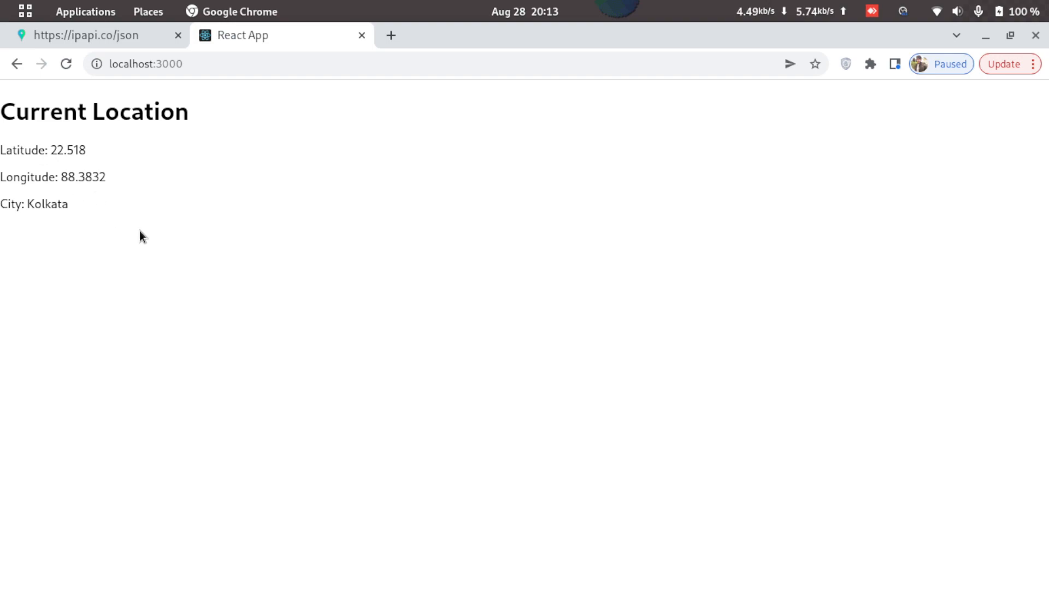
mouse_move(202, 270)
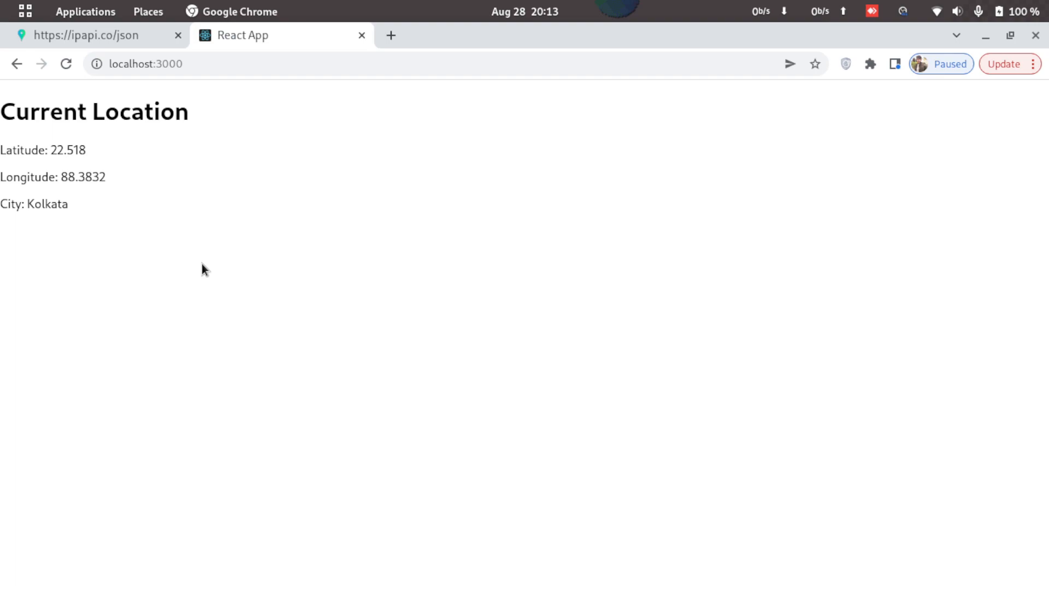
Open Chrome DevTools on the localhost:3000 React app showing Kolkata's coordinates
key(F12)
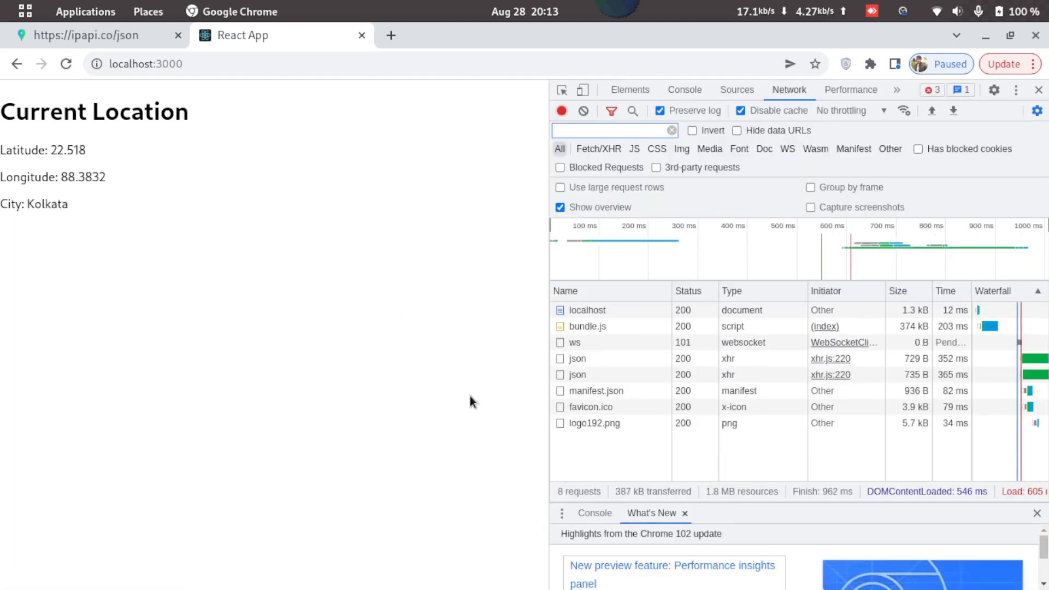
Preview the first json request, showing city Kolkata, country India and currency INR
click(578, 359)
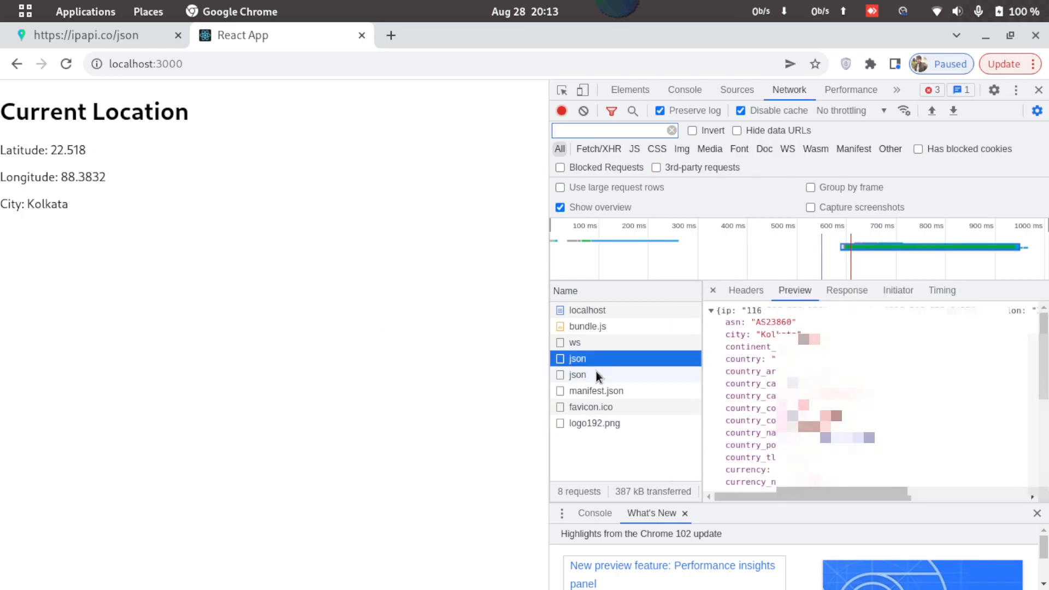
scroll(down, 3)
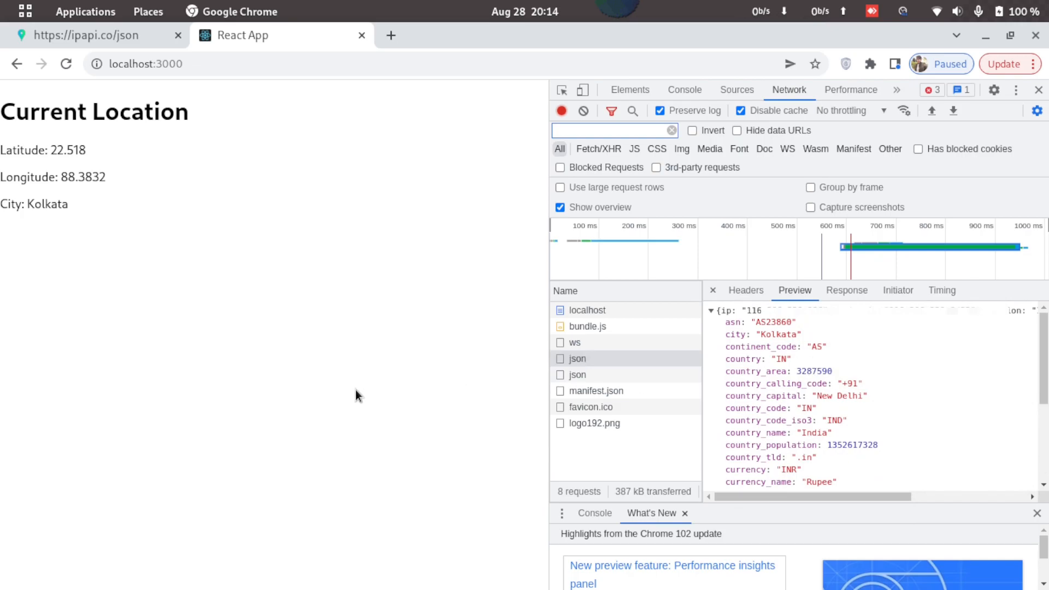
mouse_move(821, 443)
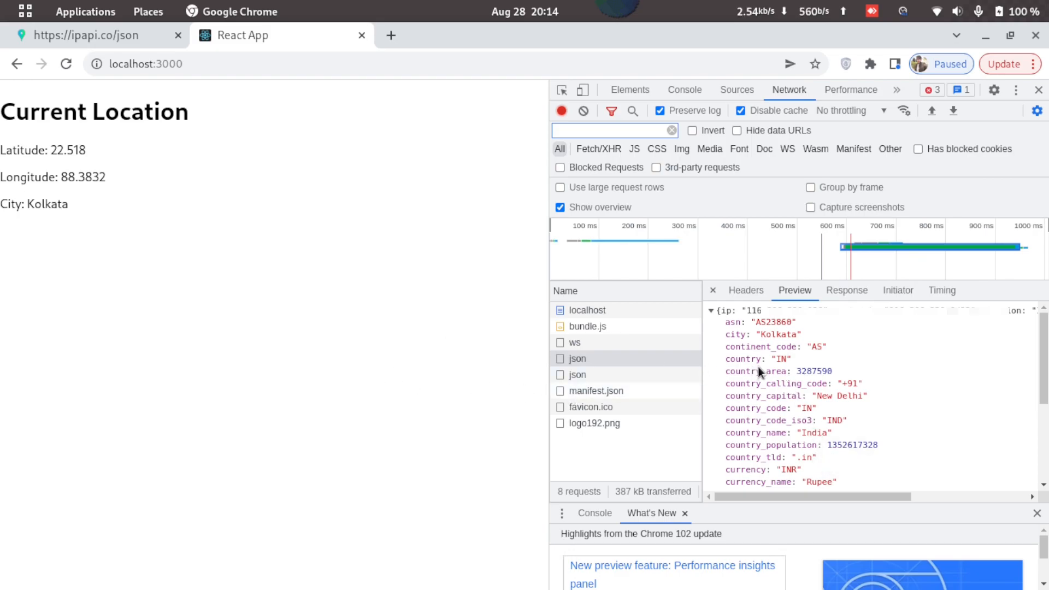
mouse_move(764, 371)
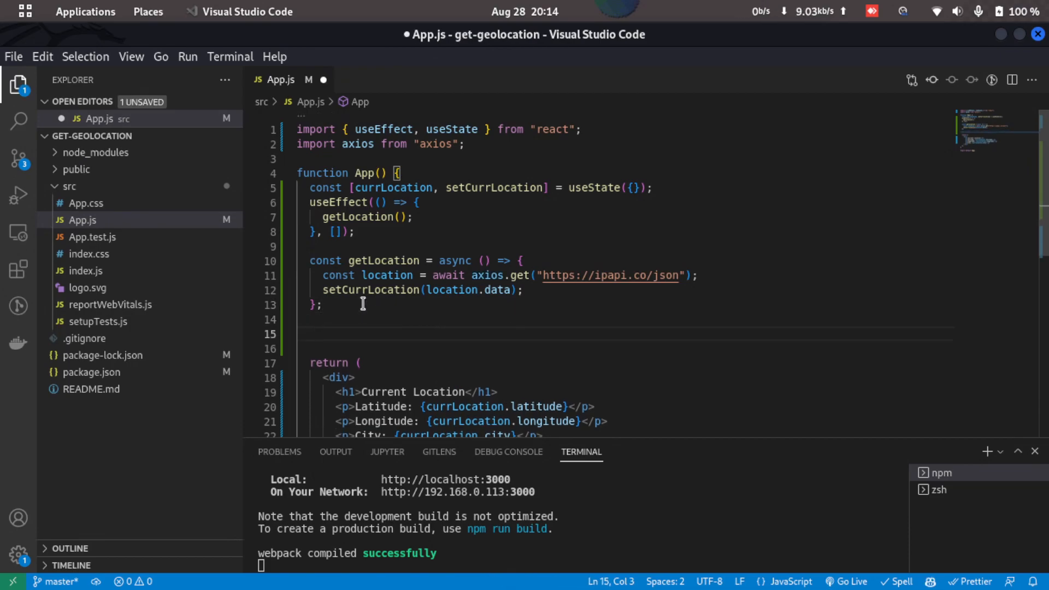
Start a getLocationJs function reading latitude and longitude via navigator.geolocation
text(const)
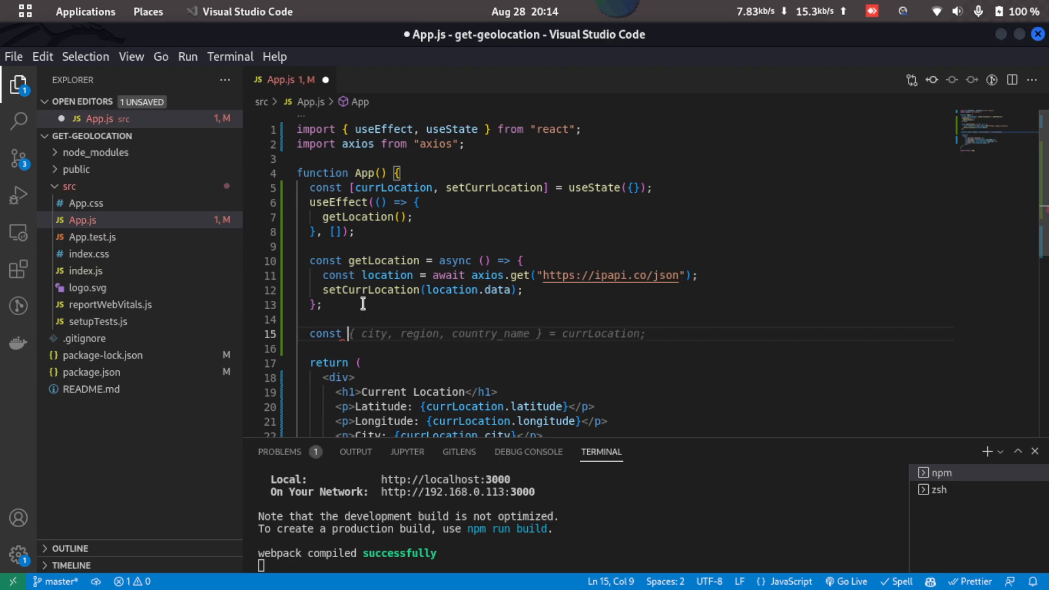
text(geoL)
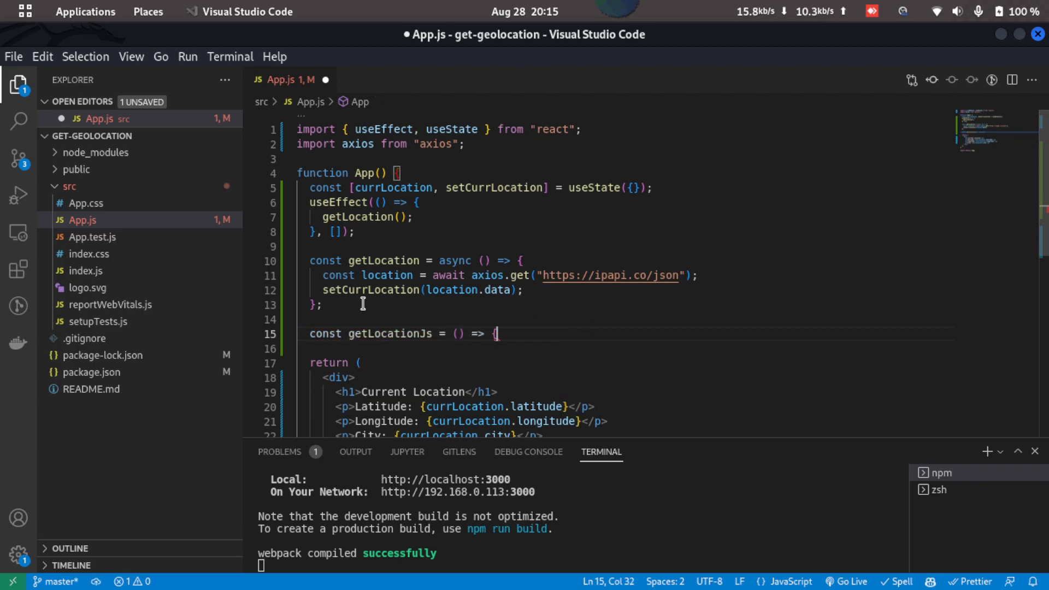
key(Enter)
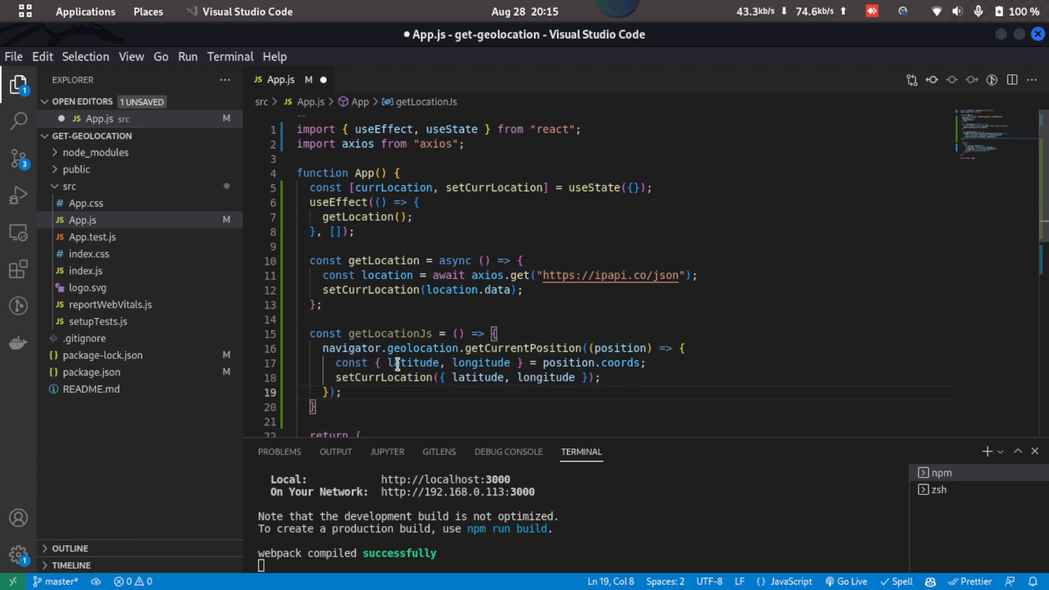
mouse_move(427, 348)
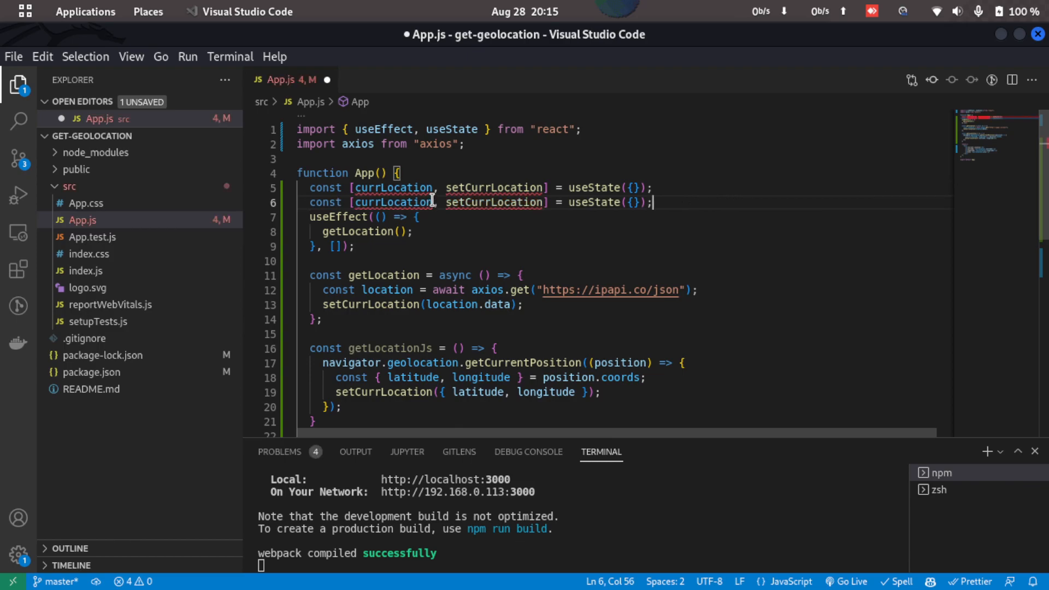
Add a separate currLocationJs/setCurrLocationJs state and store getLocationJs coordinates with setCurrLocationJs
text(Js)
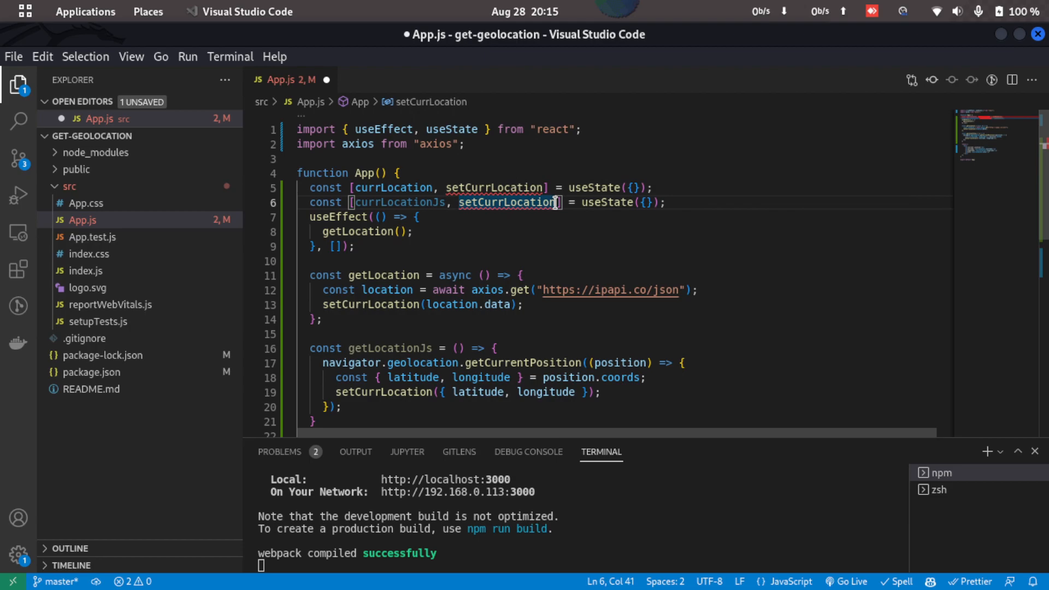
text(Js)
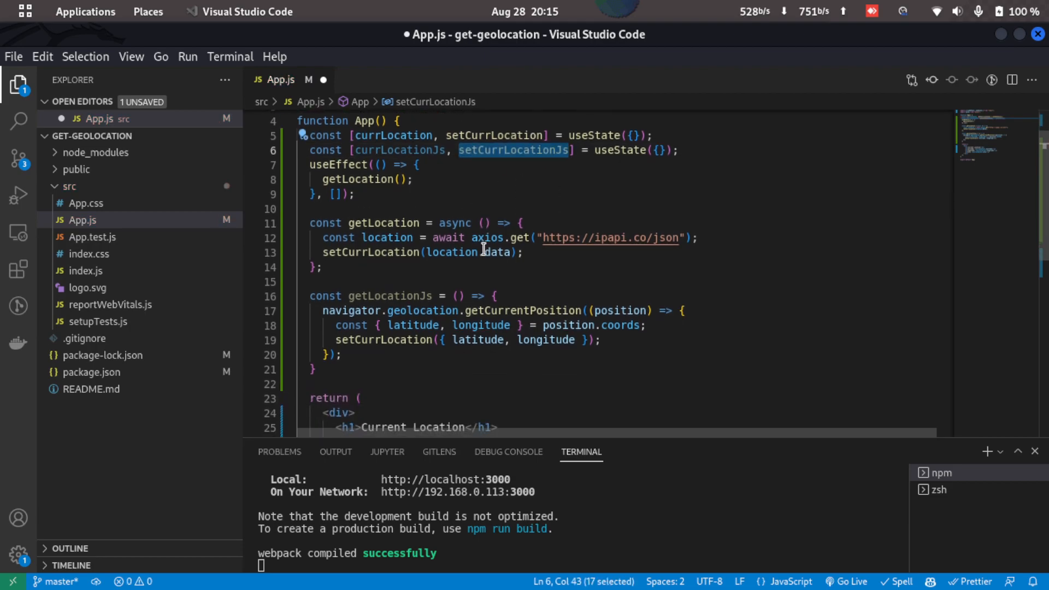
scroll(down, 3)
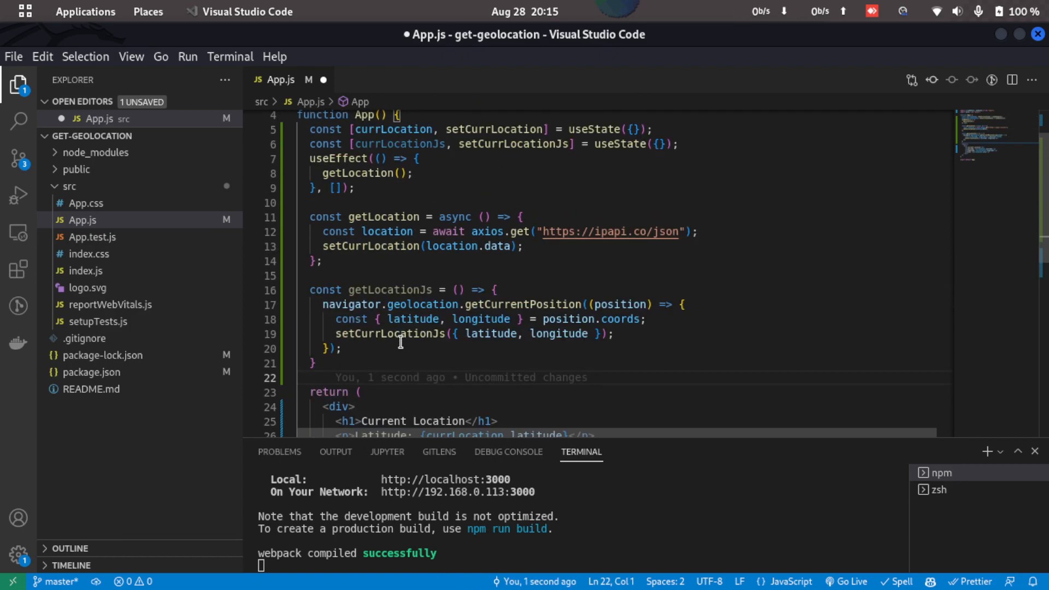
double_click(396, 144)
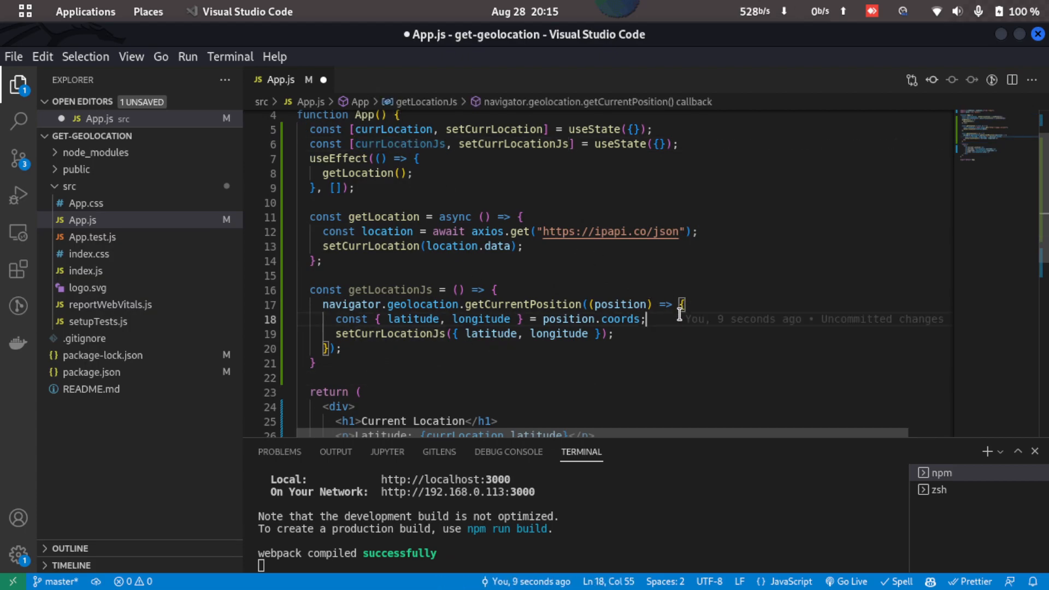
mouse_move(700, 307)
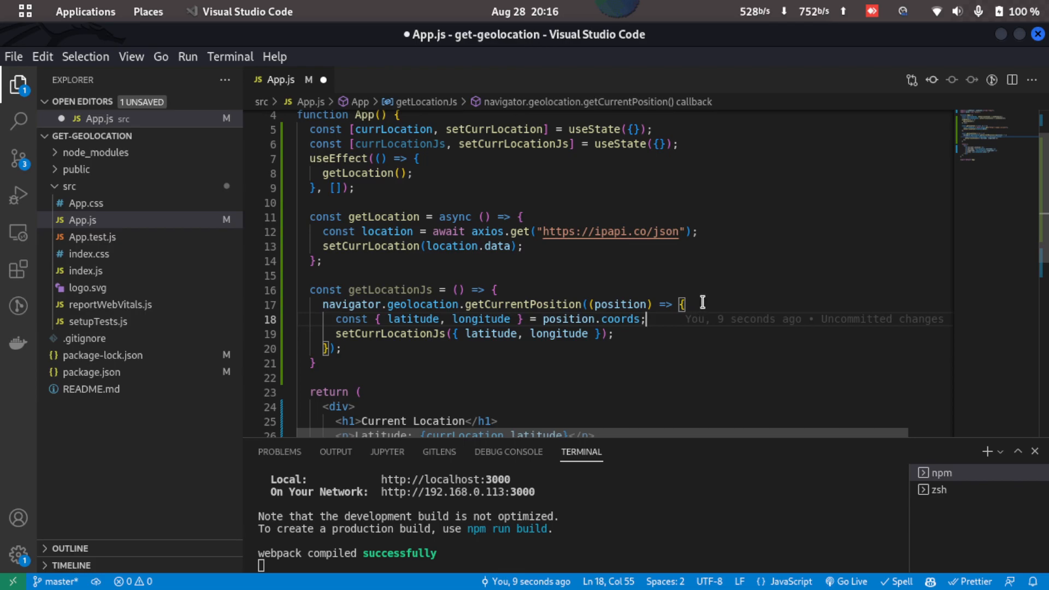
click(702, 303)
text(console.log(position);)
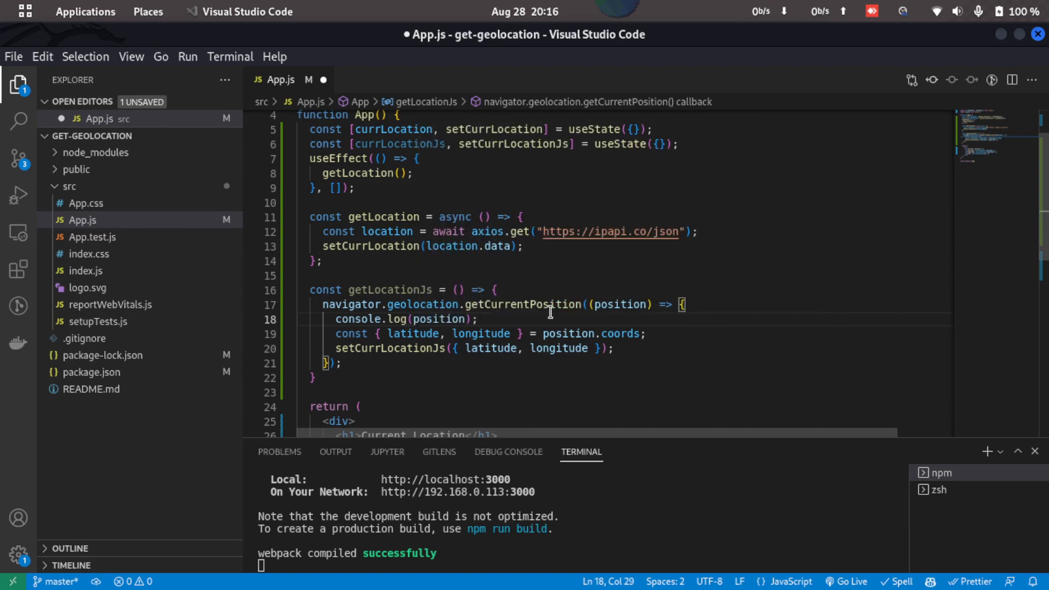
Call getLocationJs() in useEffect and render currLocationJs latitude and longitude paragraphs
double_click(389, 289)
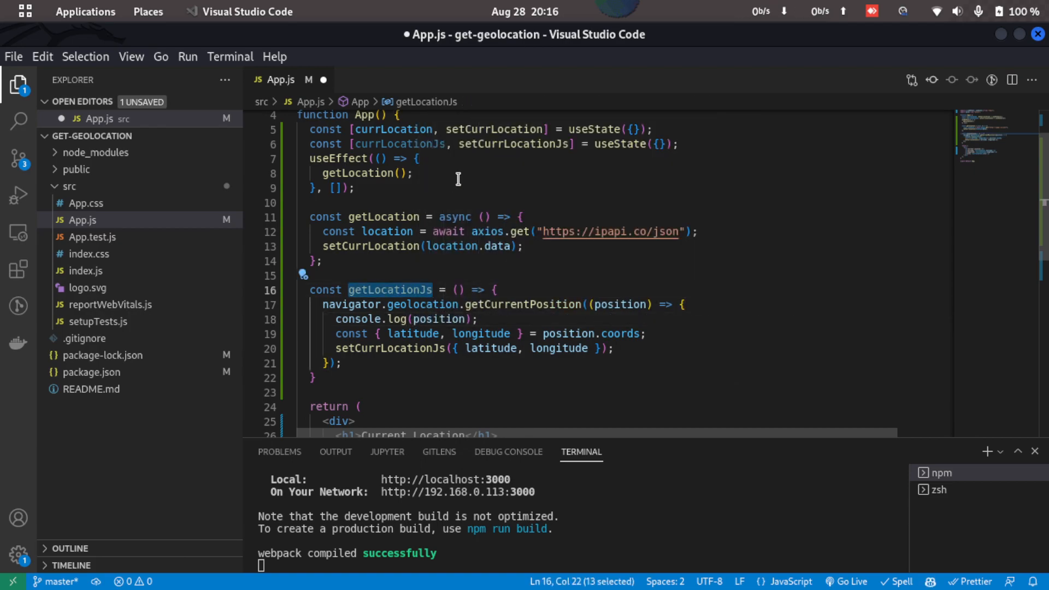
text(getLocationJs())
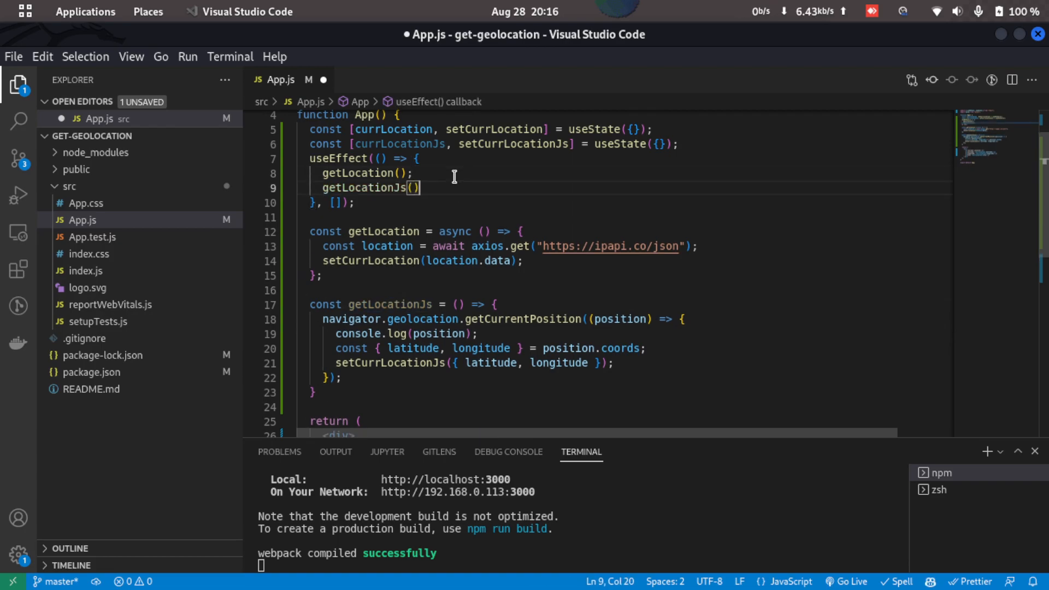
scroll(down, 3)
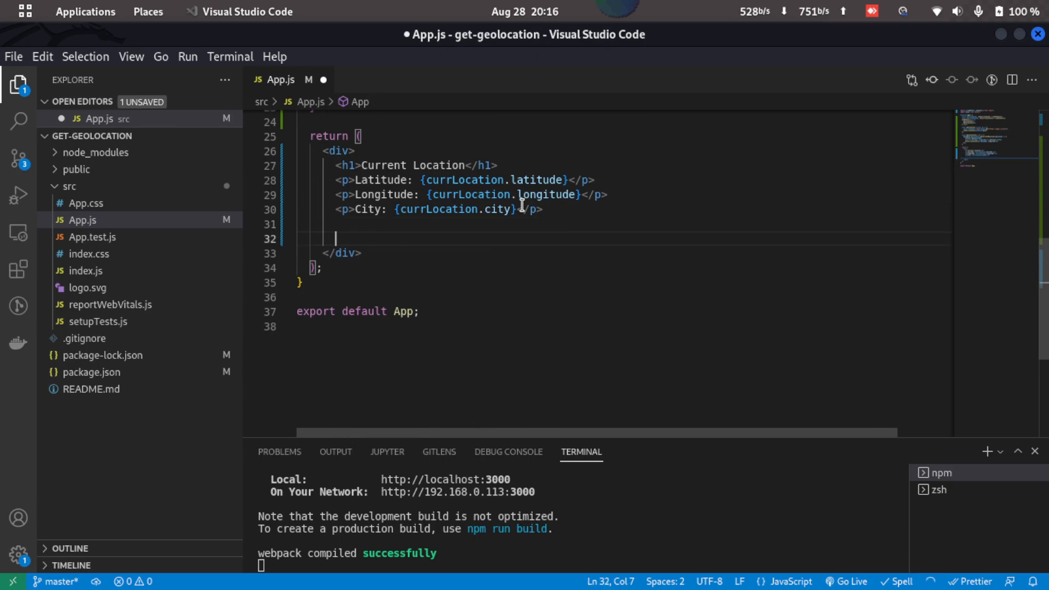
text(>Current Location JS</h1>)
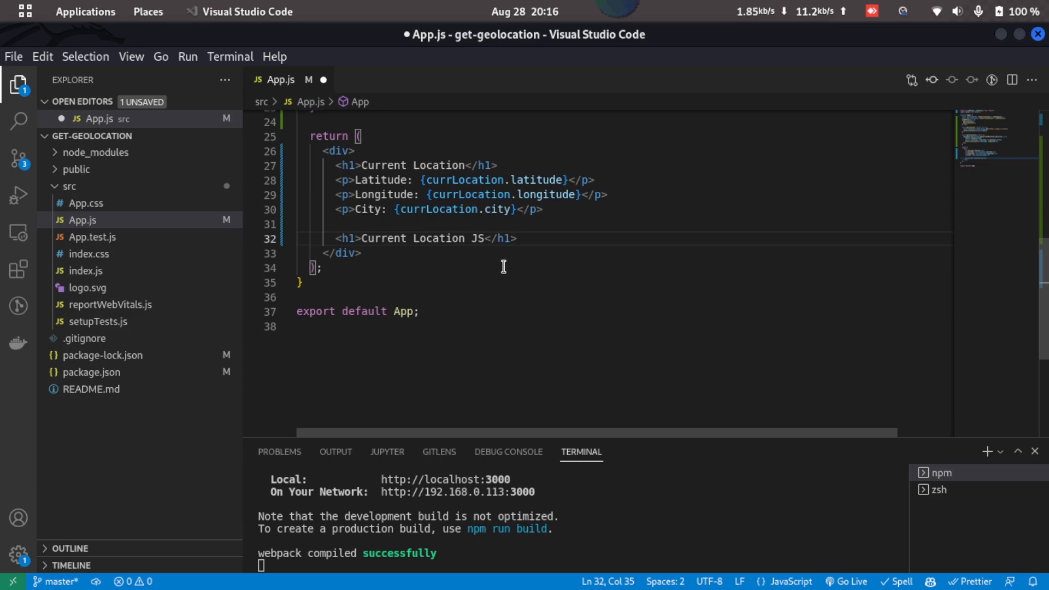
text(<p>Latitude: {currLocationJs.latitude}</p>)
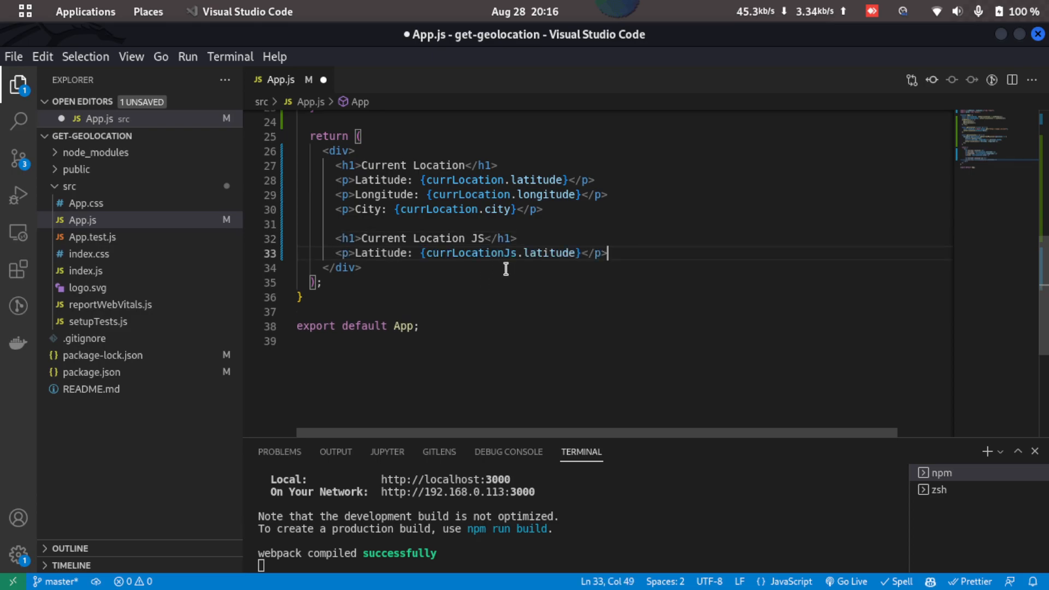
text(<p>Longitude: {currLocationJs.longitude}</p>)
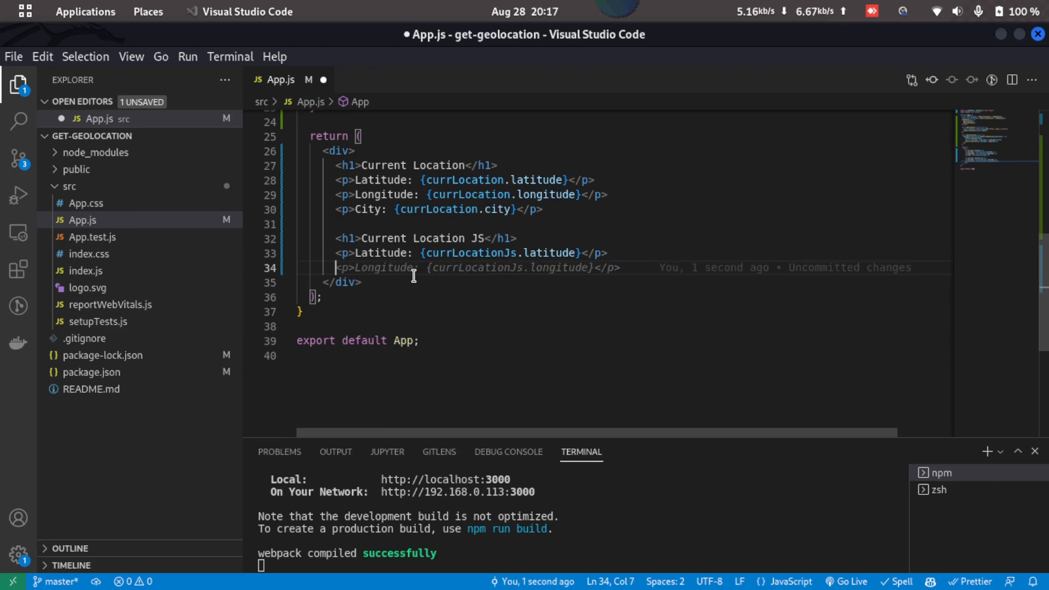
mouse_move(438, 315)
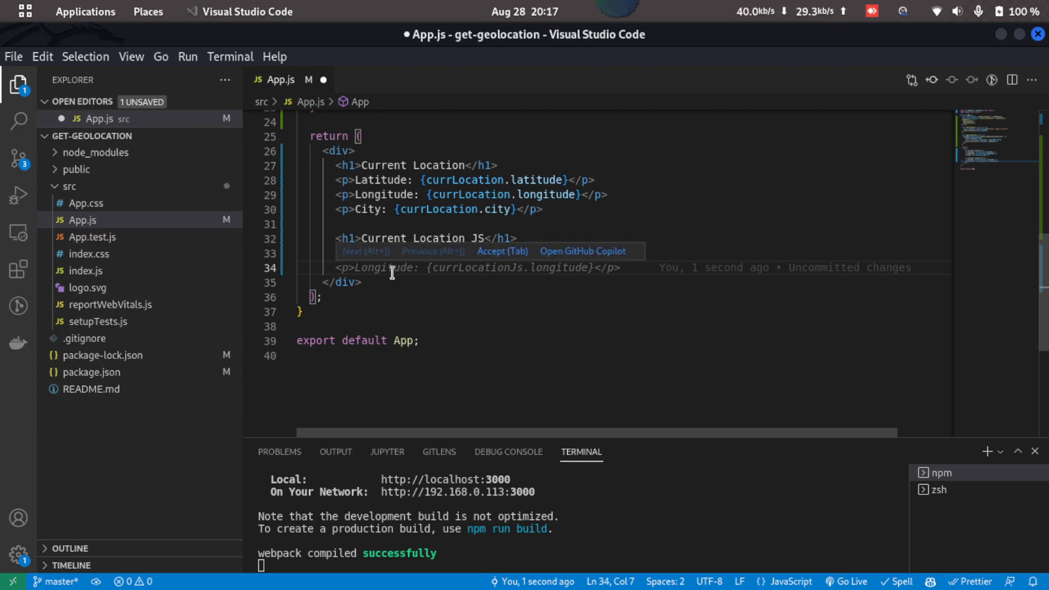
key(Tab)
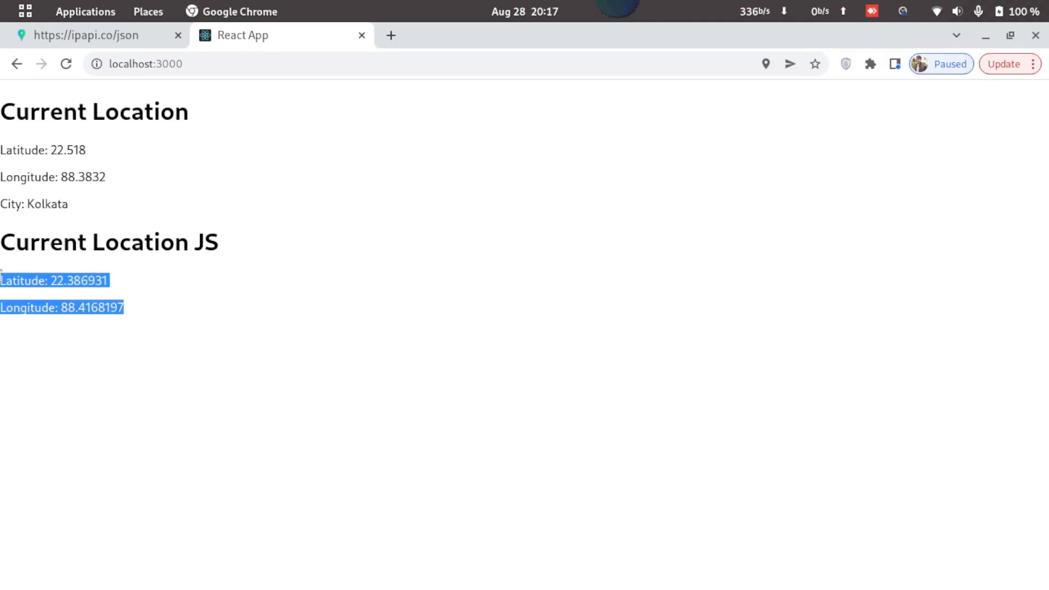
View the React app in Chrome showing latitude 22.386931 and longitude 88.4168197
click(126, 315)
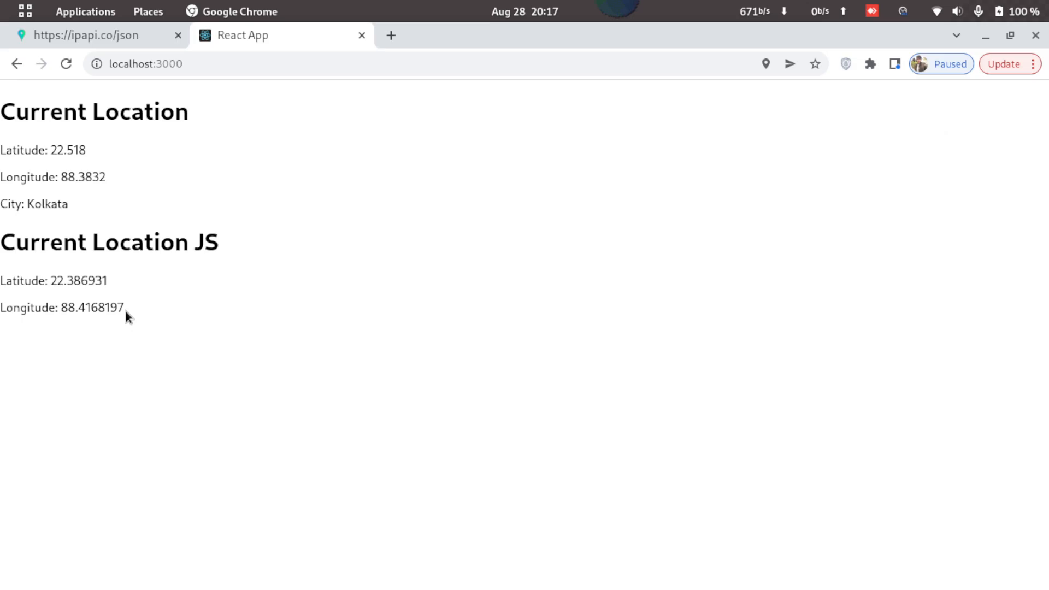
mouse_move(327, 377)
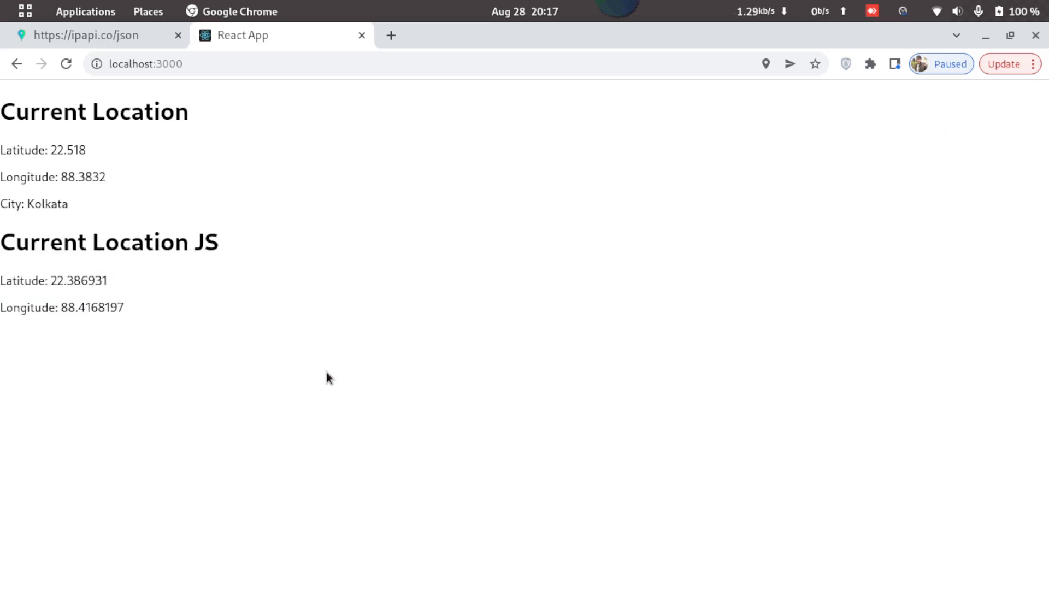
key(F12)
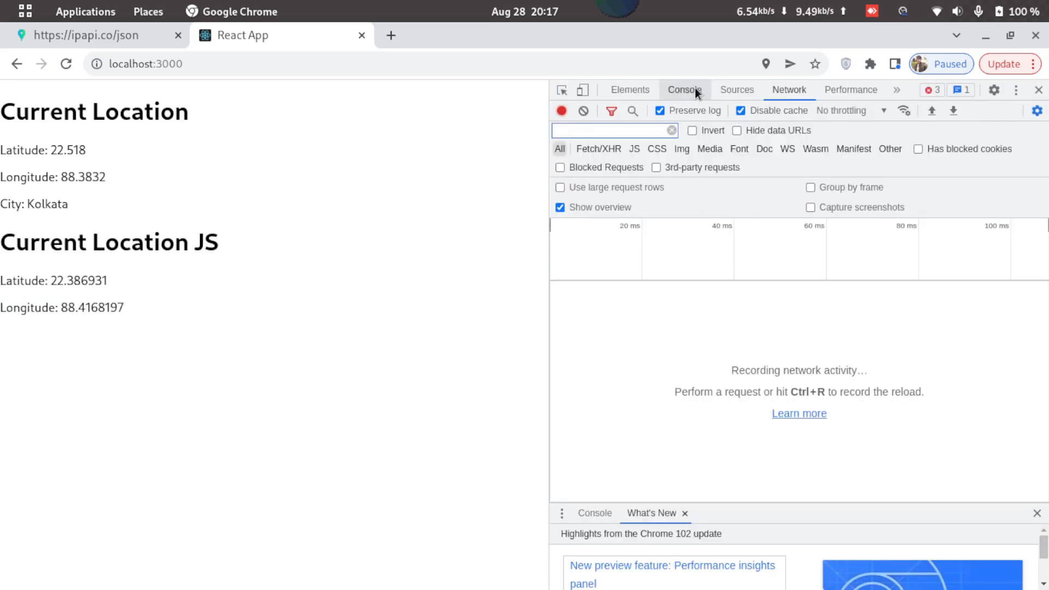
click(685, 90)
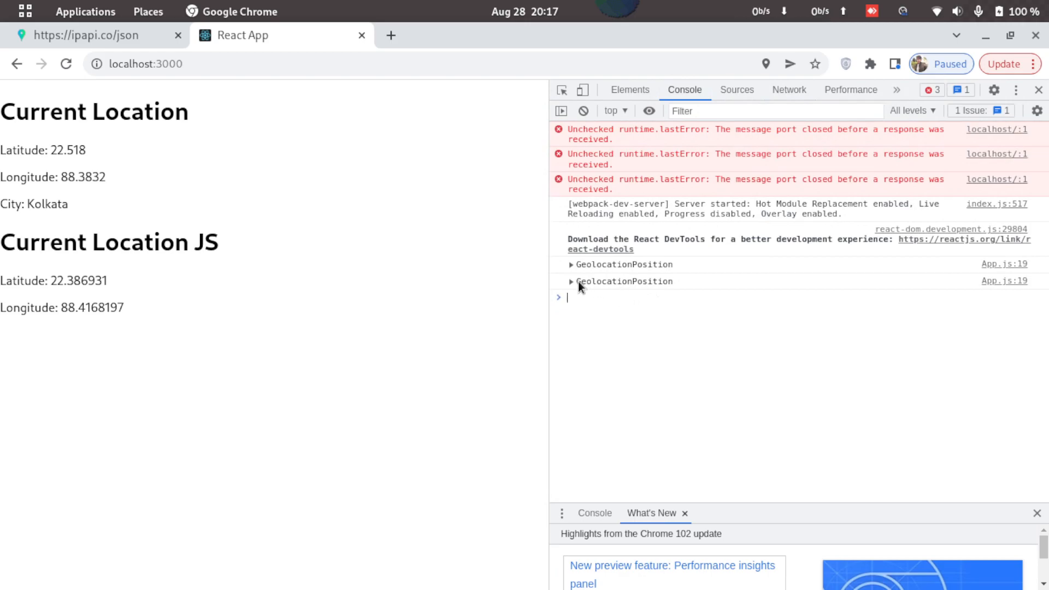
click(571, 282)
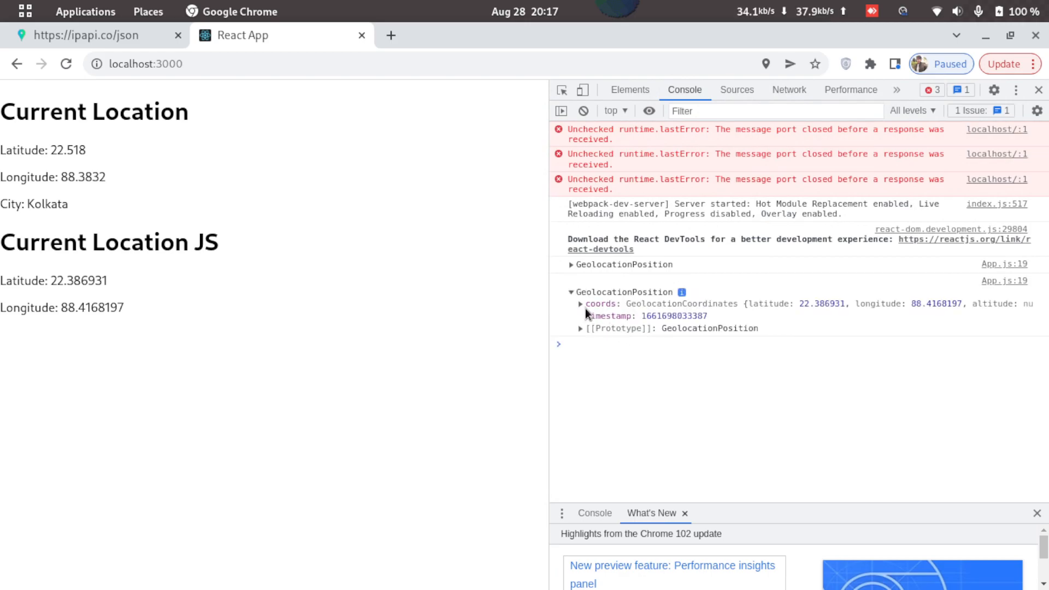
click(580, 304)
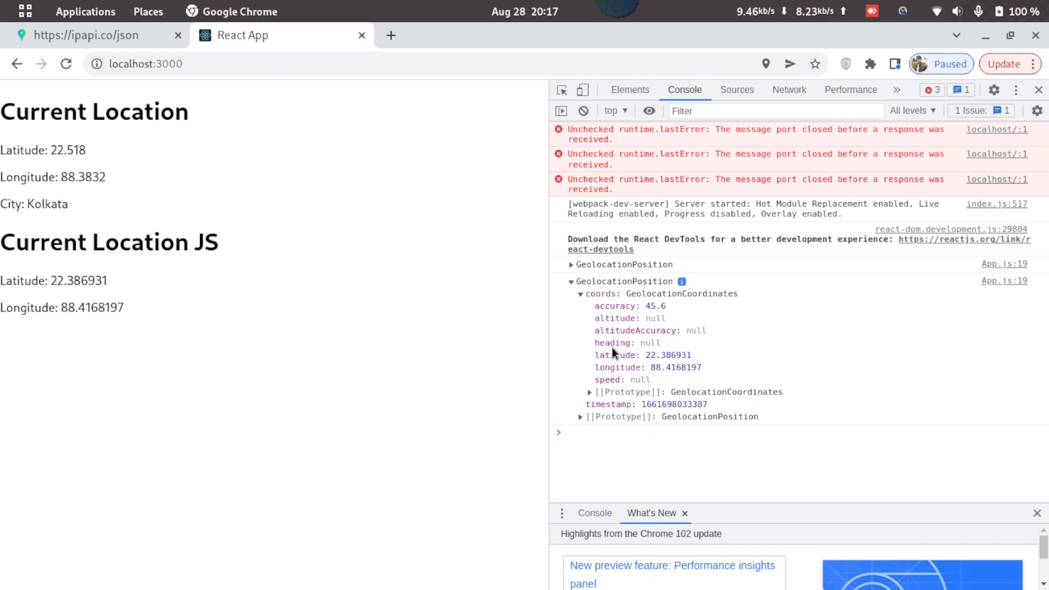
mouse_move(676, 372)
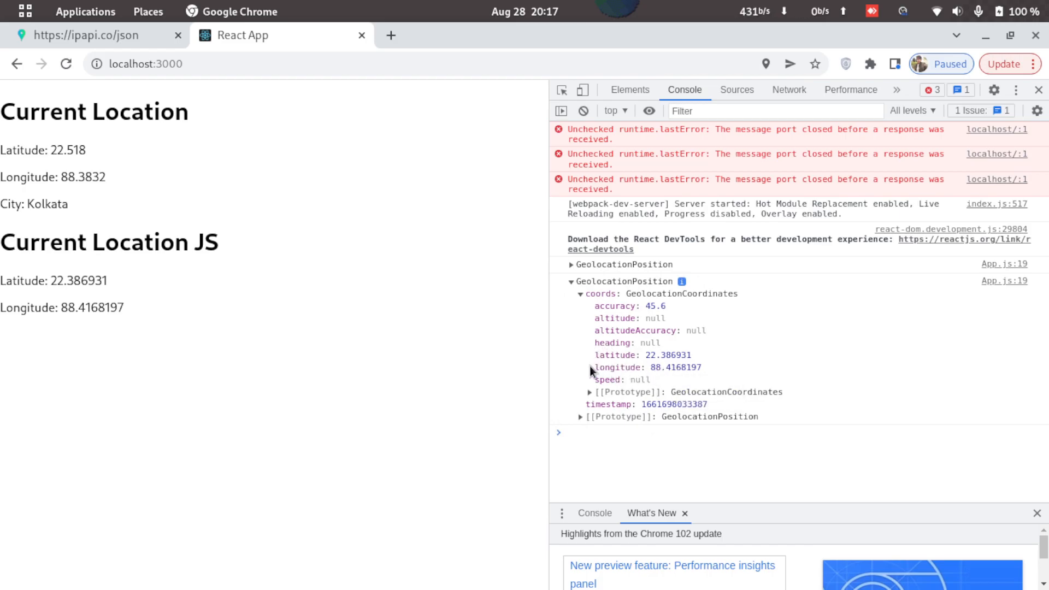
drag(594, 355, 703, 367)
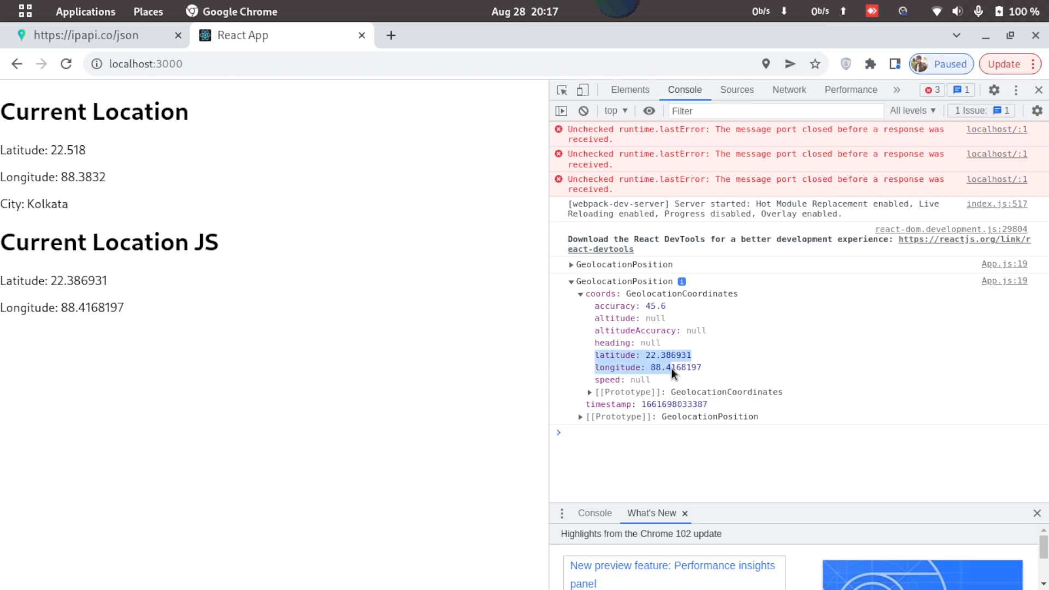
mouse_move(730, 375)
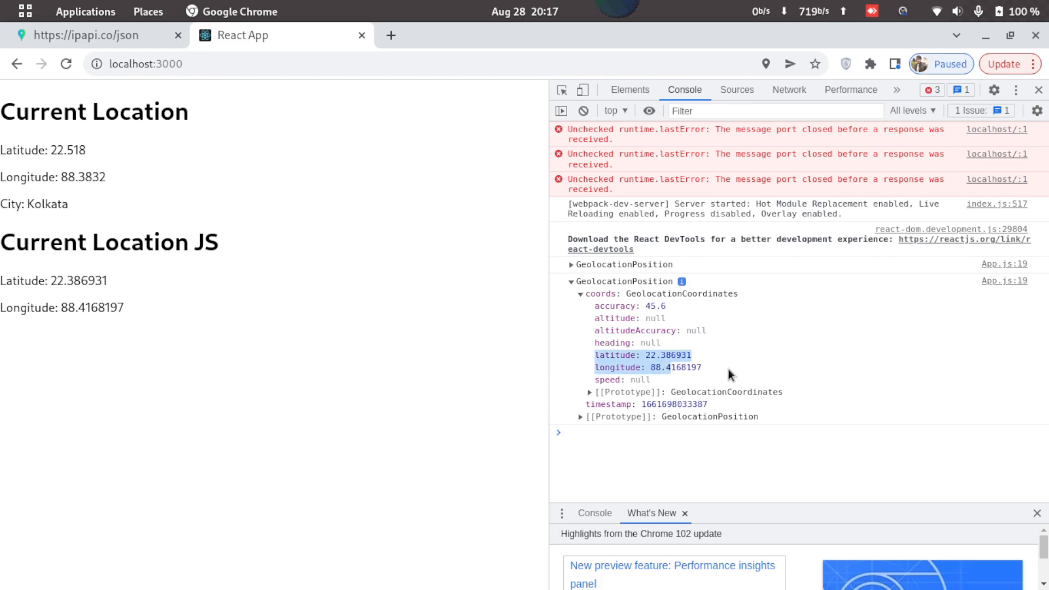